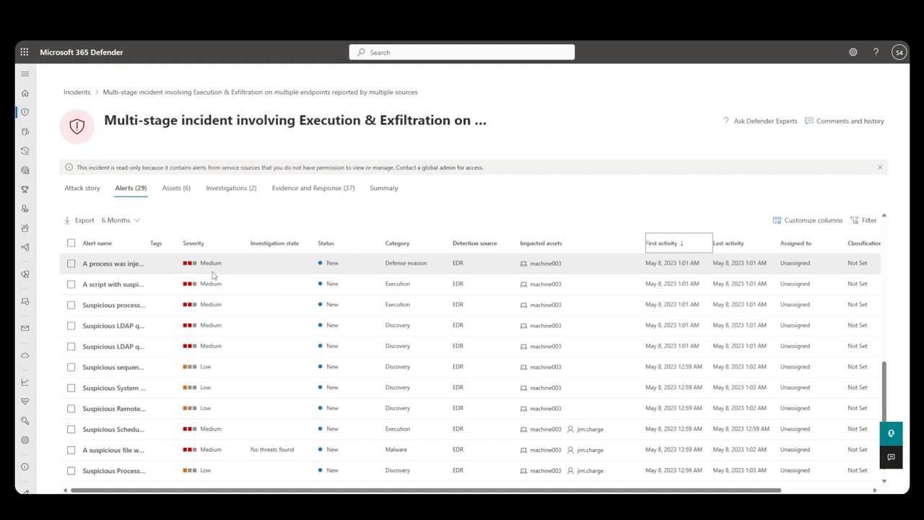
Show the Execution & Exfiltration incident's attack story with its alert timeline and graph
click(82, 187)
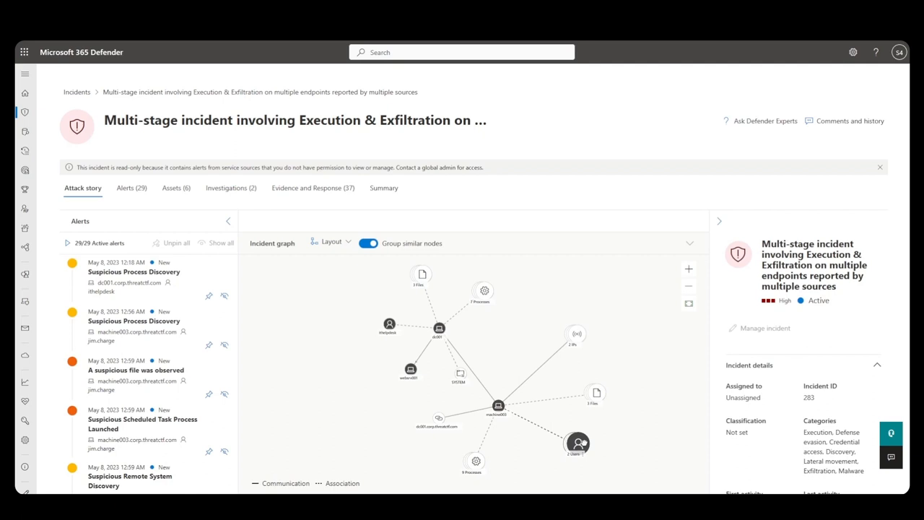
Replay the incident's alerts up to Data exfiltration over SMB, then list all 29 alerts
click(439, 328)
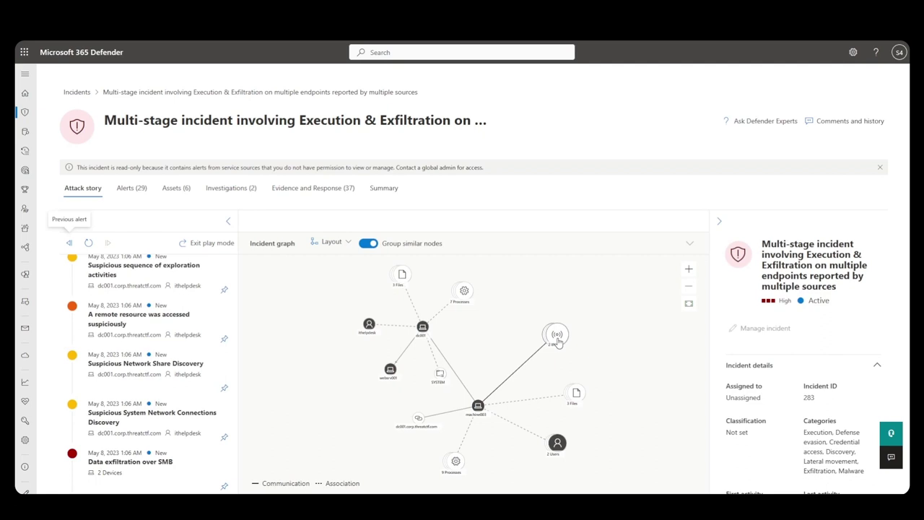
click(130, 187)
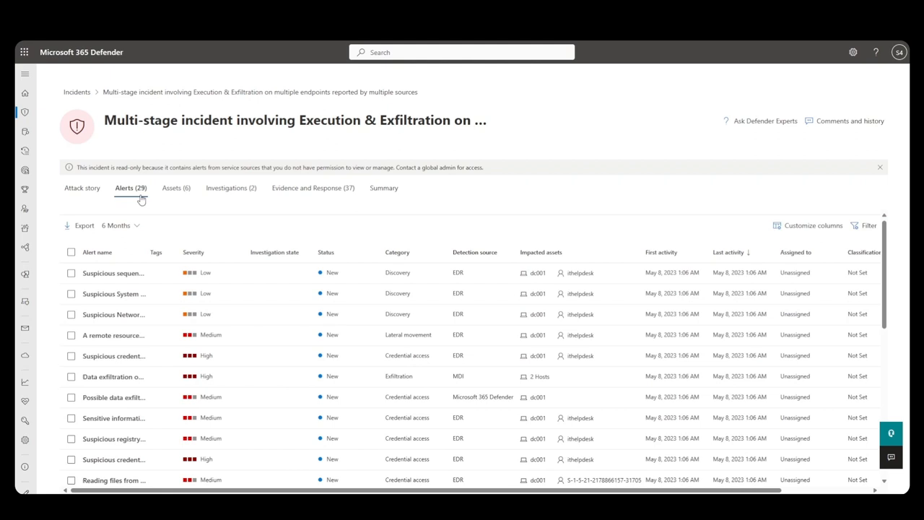
Open the Suspicious Scheduled Task Process Launched alert on machine003
click(114, 273)
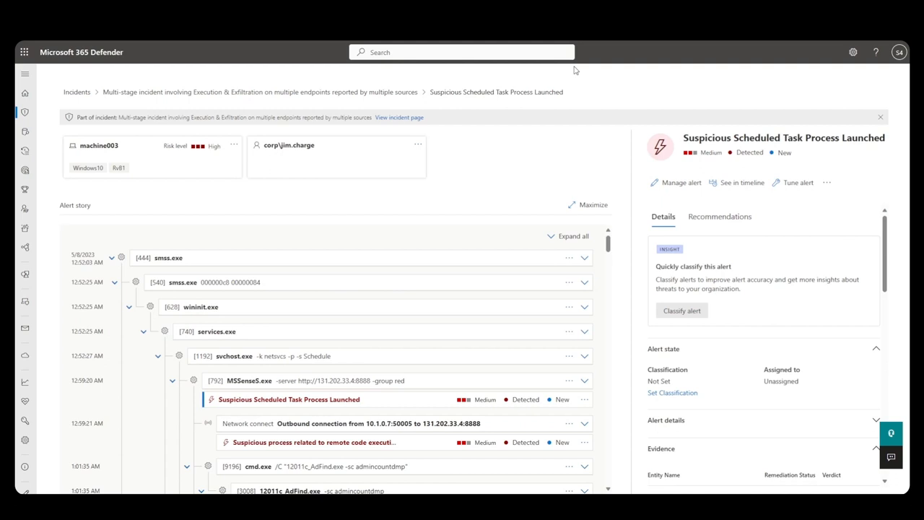
mouse_move(98, 145)
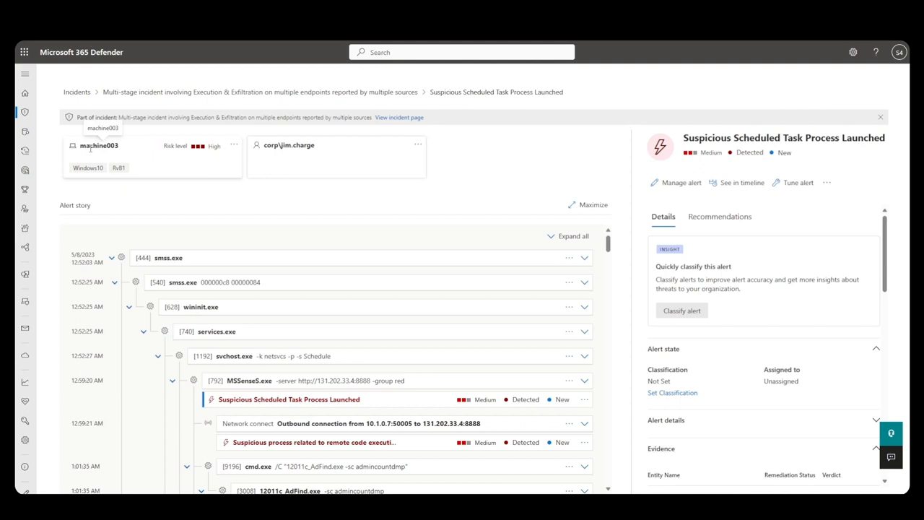
mouse_move(223, 155)
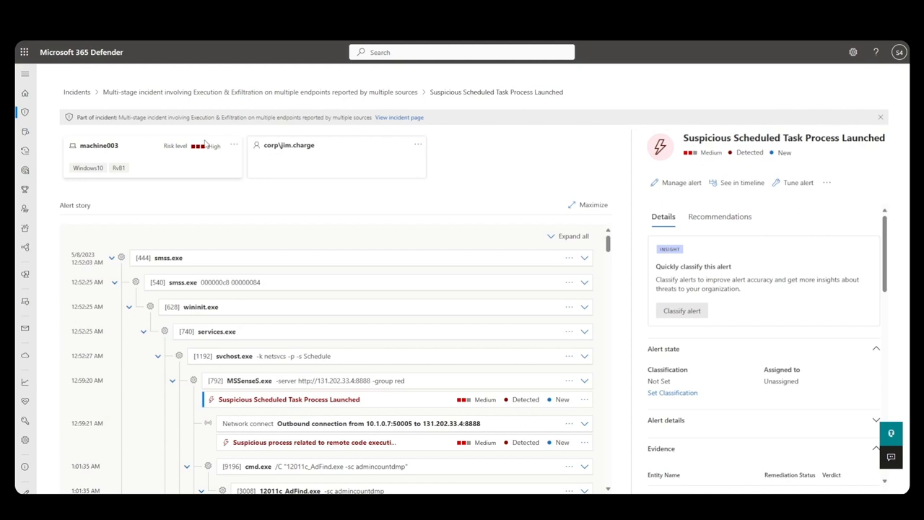
Expand MSSenseS.exe in the alert story to see its command line, path, hash and MITRE techniques
scroll(down, 3)
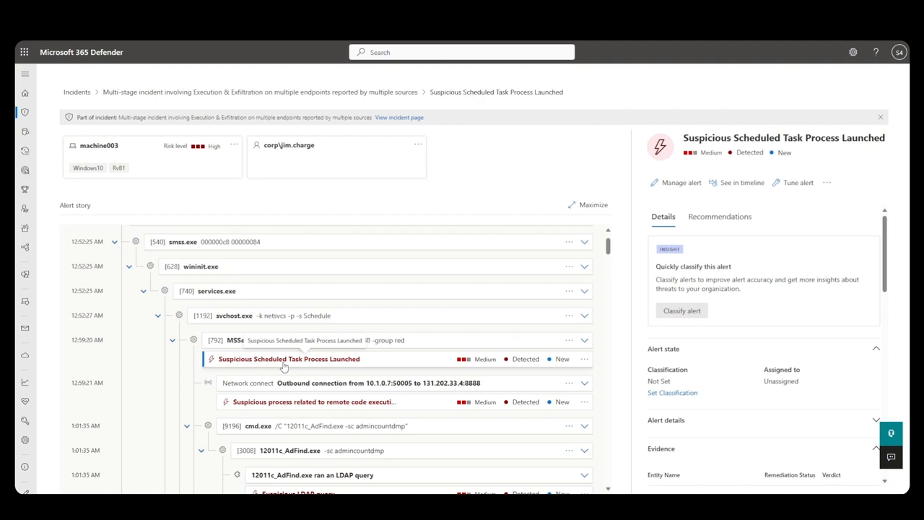
scroll(down, 3)
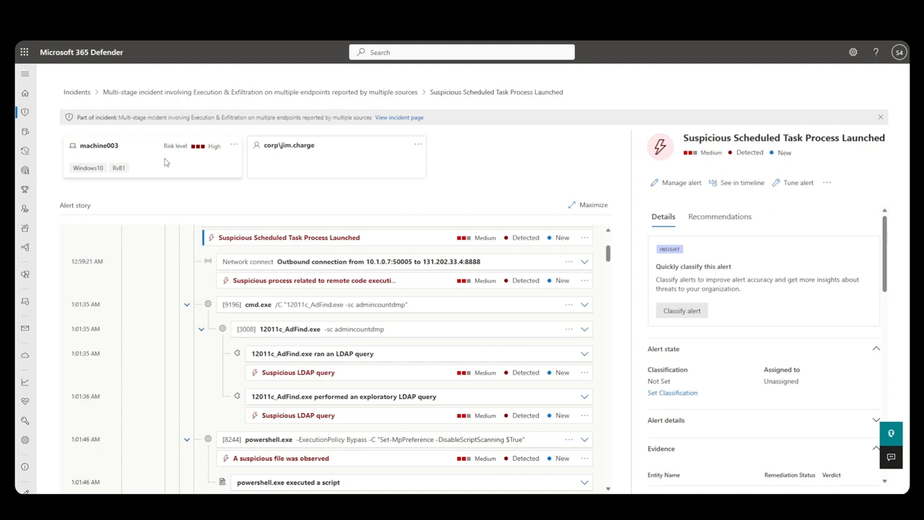
mouse_move(214, 165)
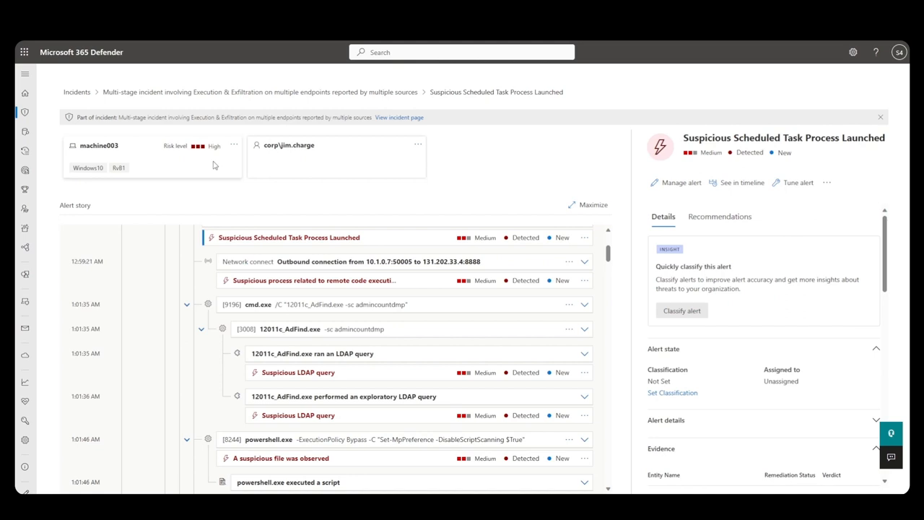
scroll(down, 3)
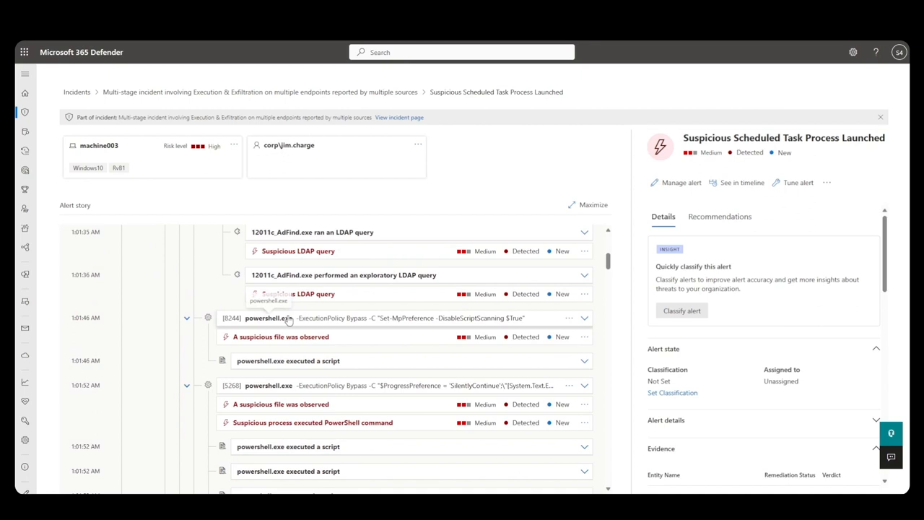
scroll(up, 3)
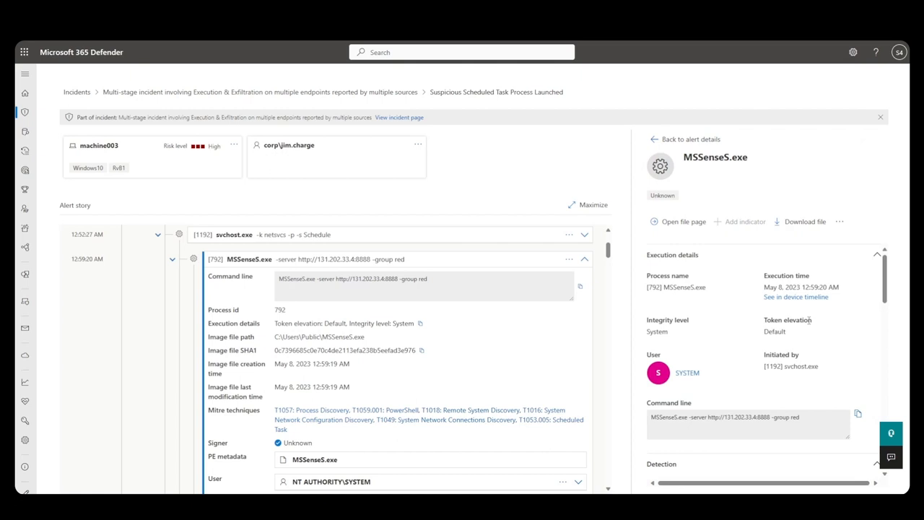
scroll(down, 3)
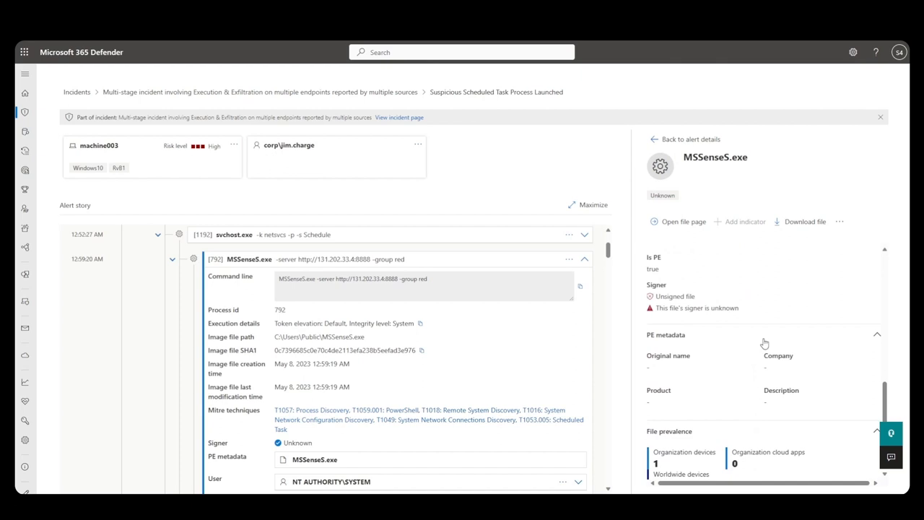
mouse_move(672, 296)
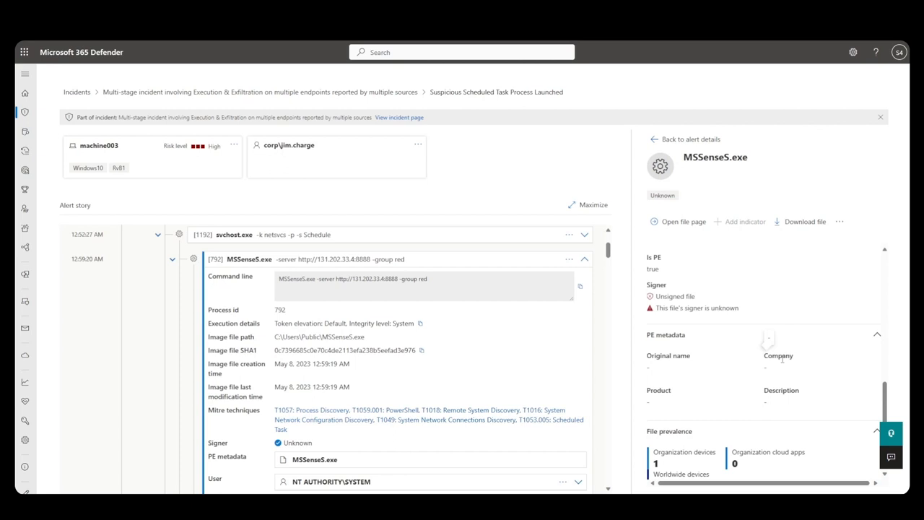
scroll(down, 3)
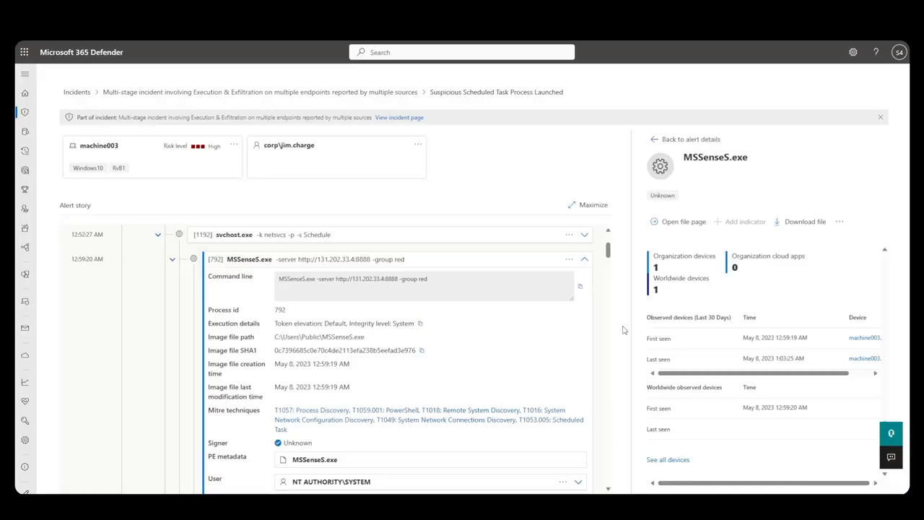
Expand powershell.exe in the alert story, showing it Suspicious on 10k+ devices worldwide
scroll(down, 3)
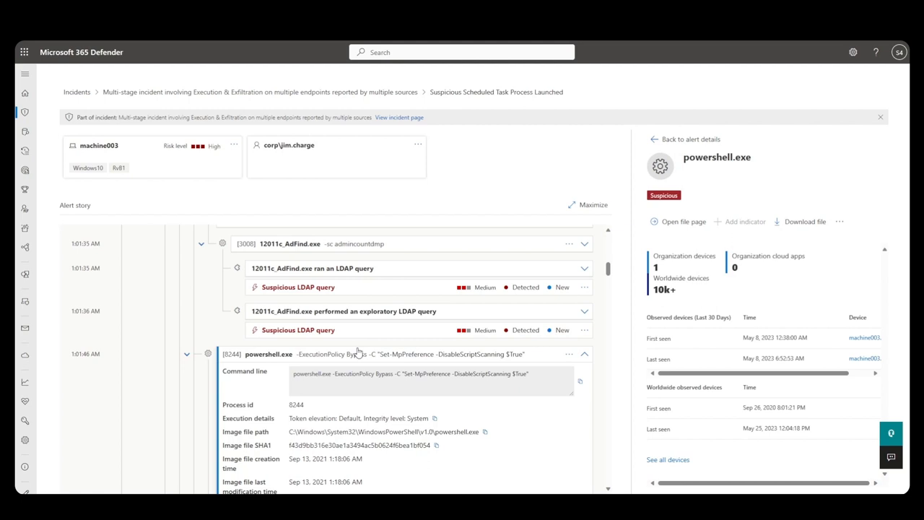
Review the process details referencing 131.202.33.4:8888 and the outbound connection to that IP
scroll(down, 3)
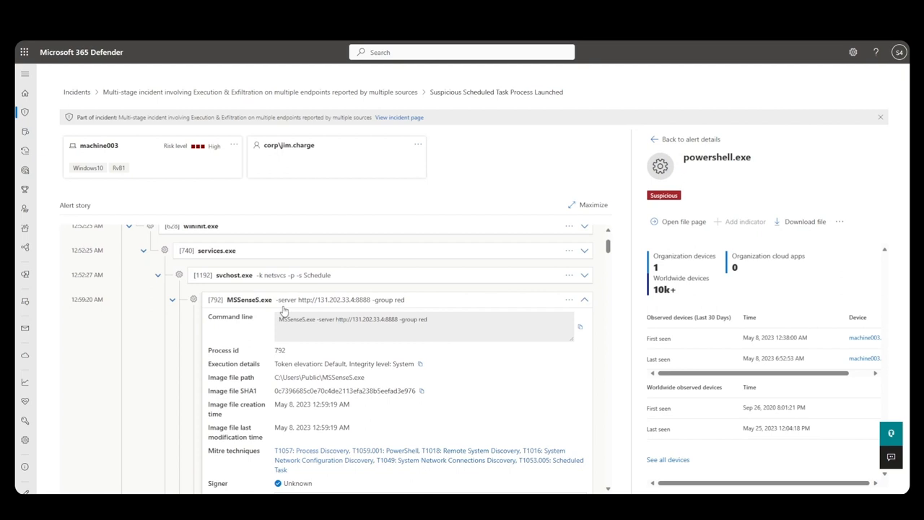
mouse_move(539, 306)
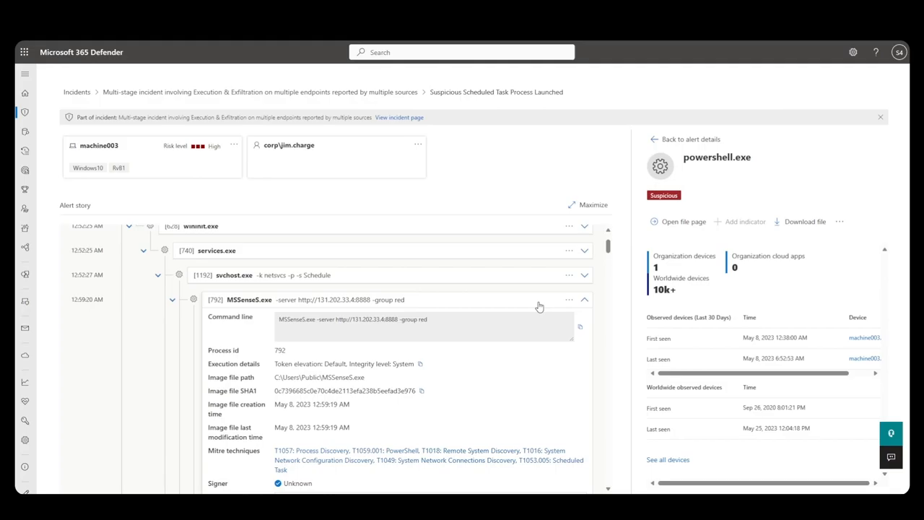
mouse_move(572, 334)
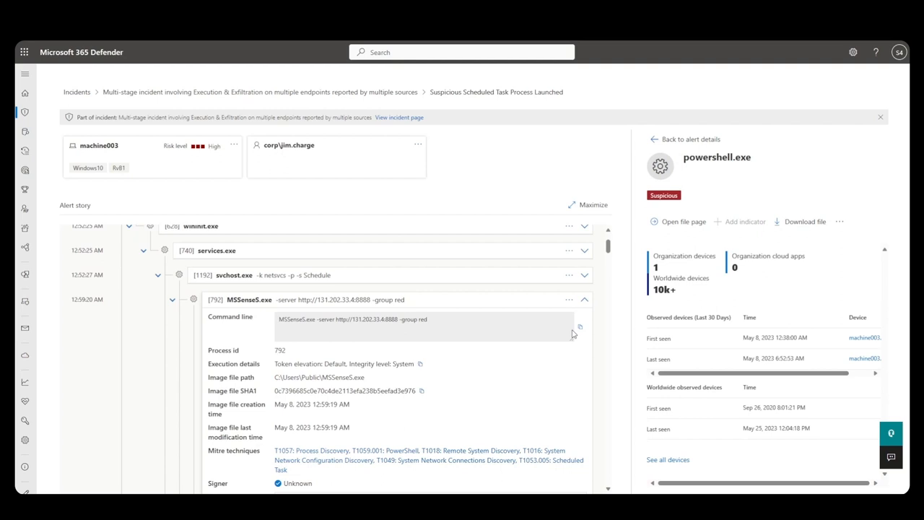
scroll(down, 3)
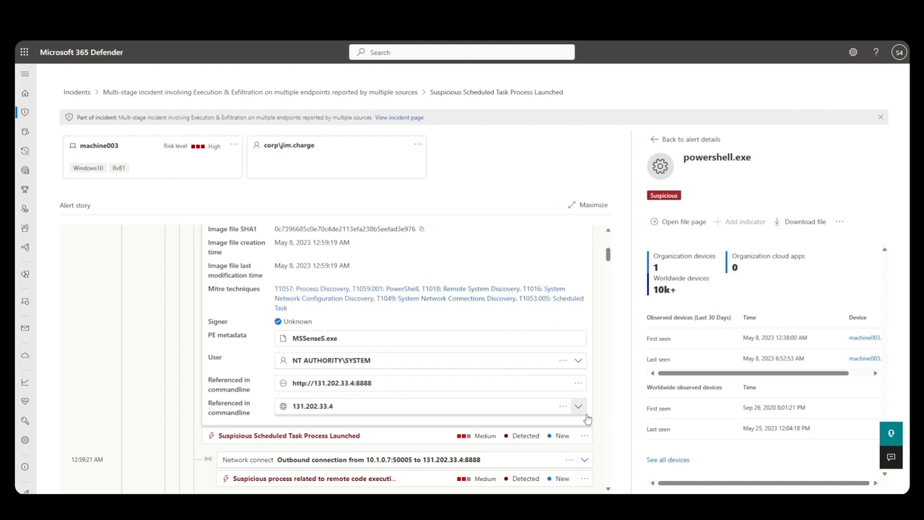
Open machine003's device timeline and select the registry key creation event
click(585, 435)
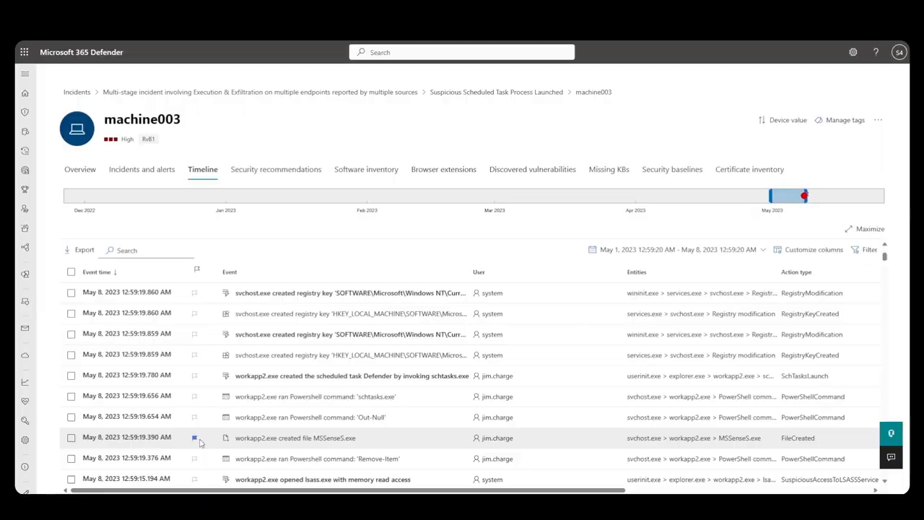
click(70, 354)
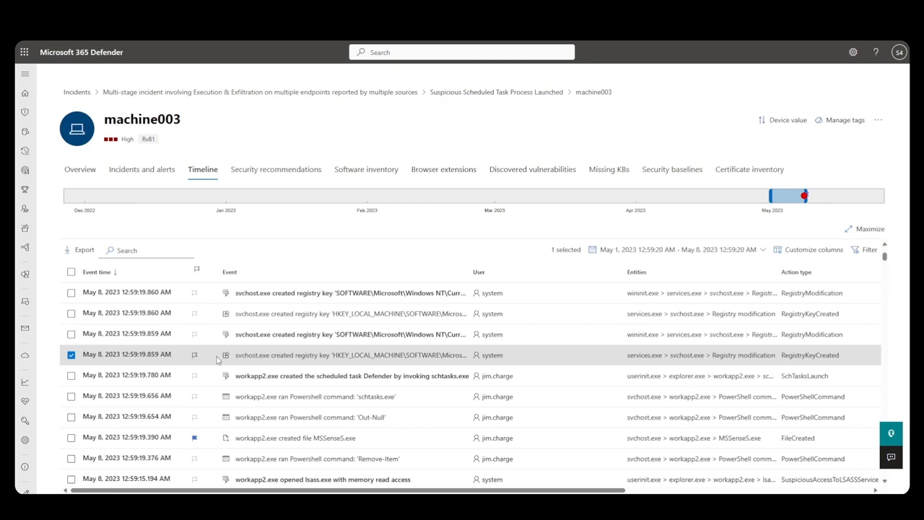
scroll(up, 3)
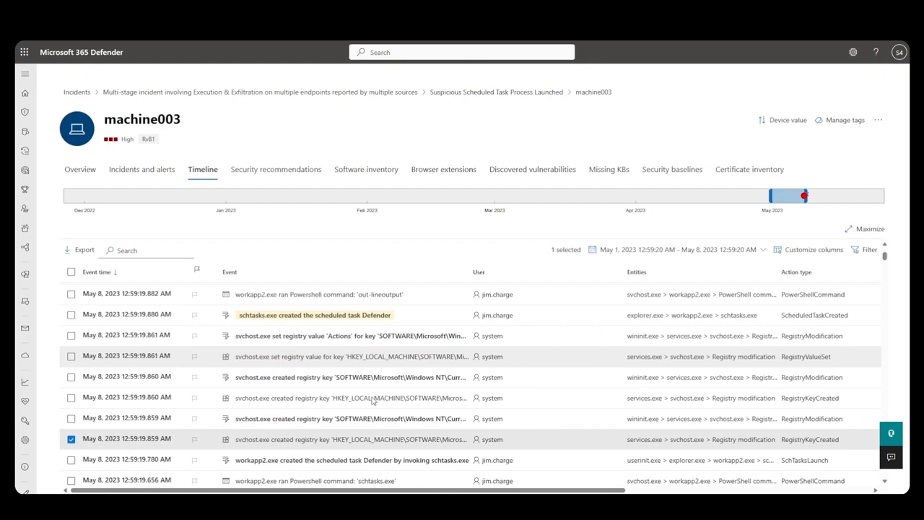
Open the workapp2.exe file page, showing 7 active alerts in 2 incidents
click(295, 399)
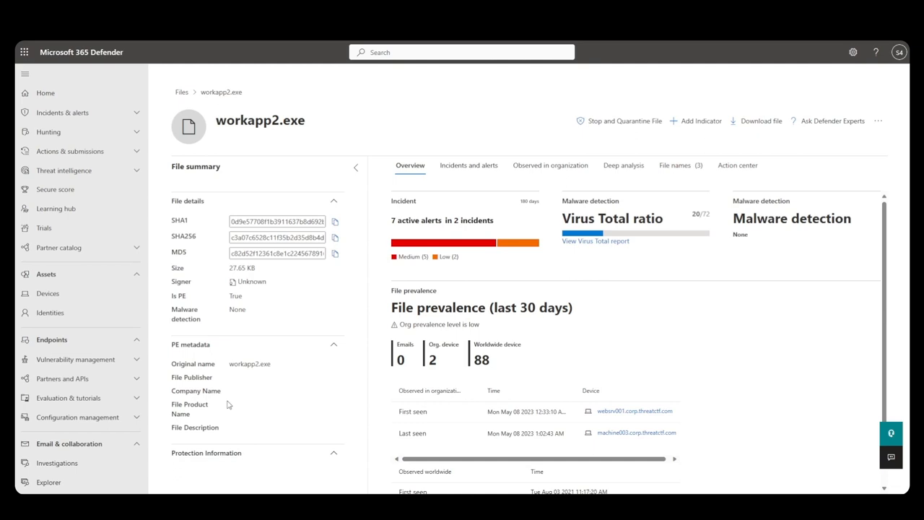
mouse_move(666, 230)
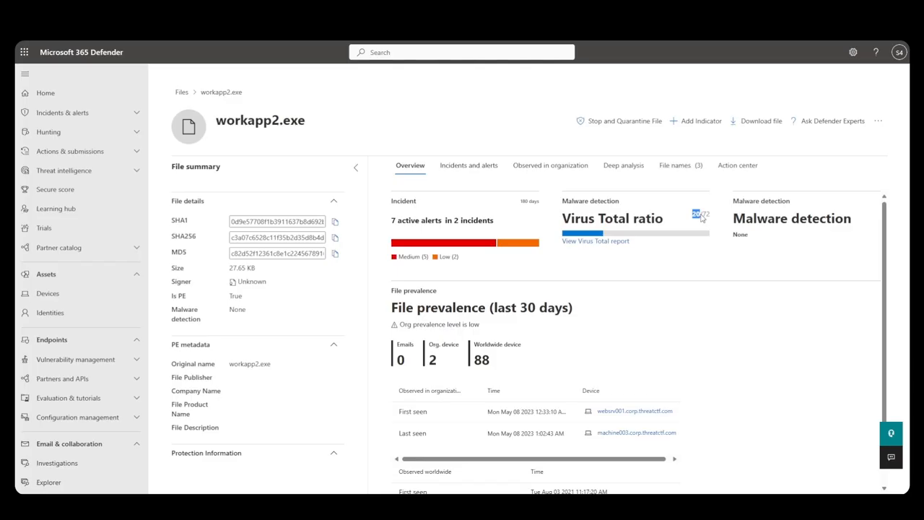
mouse_move(695, 273)
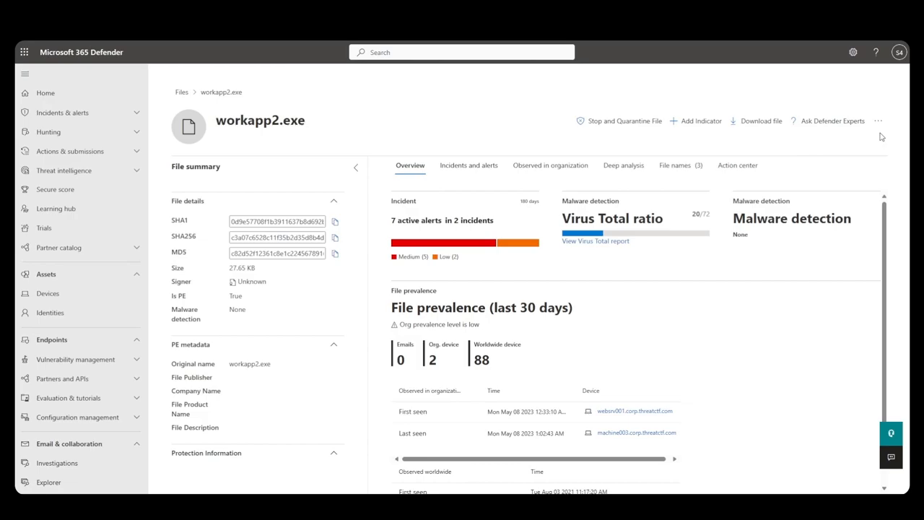
mouse_move(141, 132)
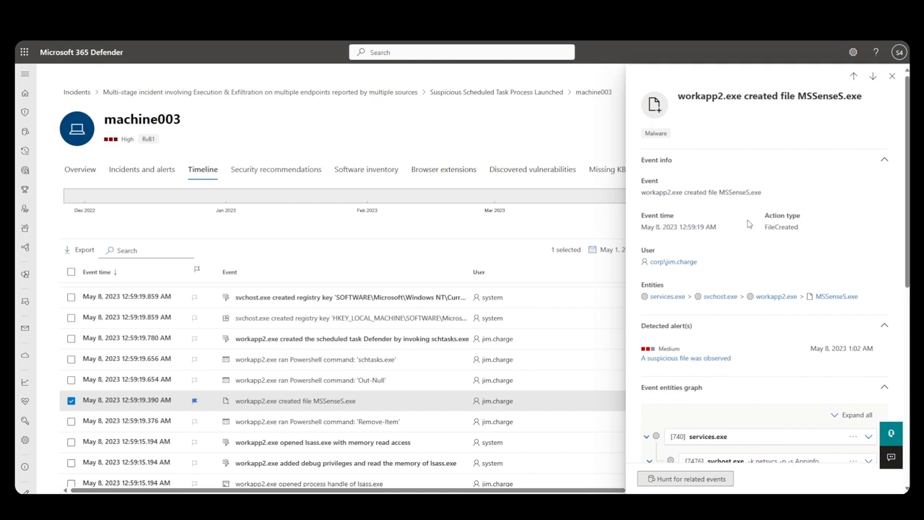
scroll(down, 3)
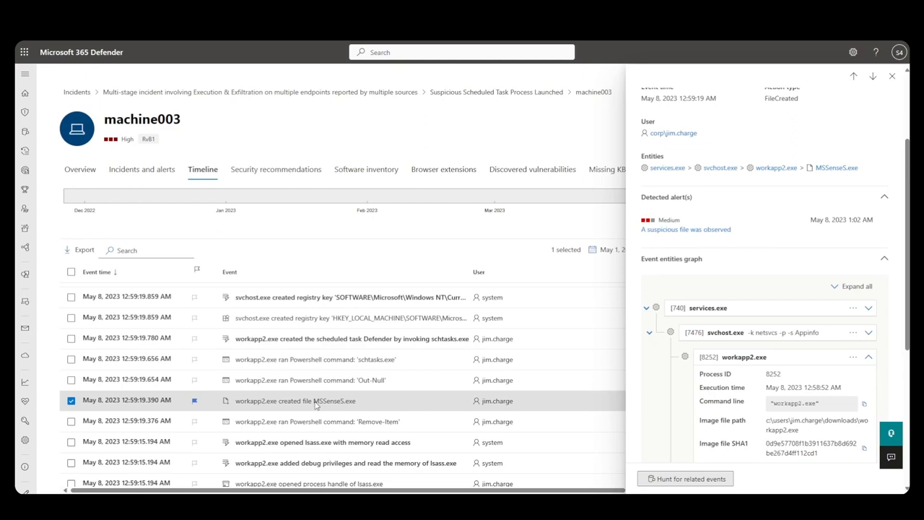
mouse_move(314, 404)
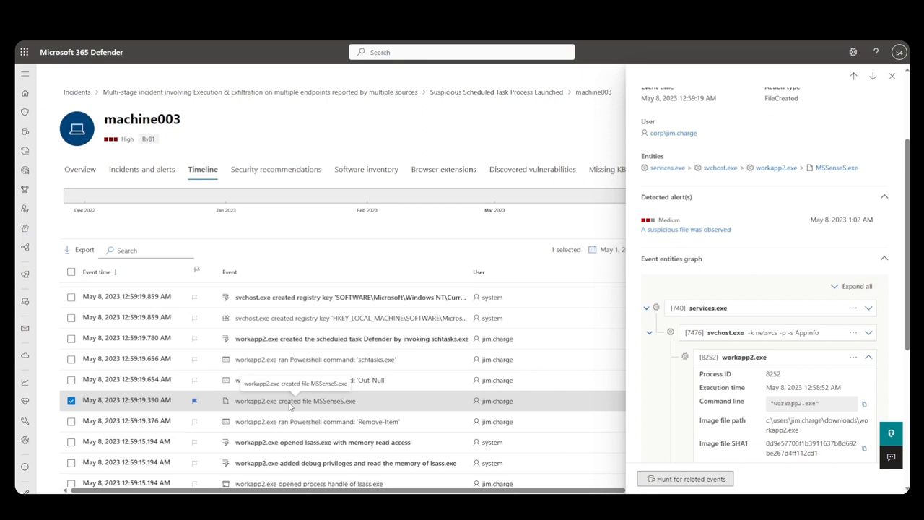
scroll(down, 3)
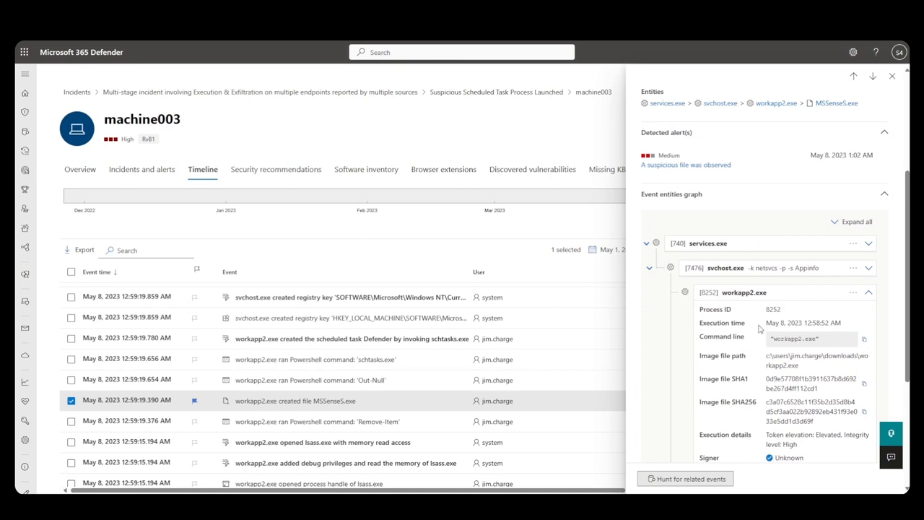
scroll(down, 3)
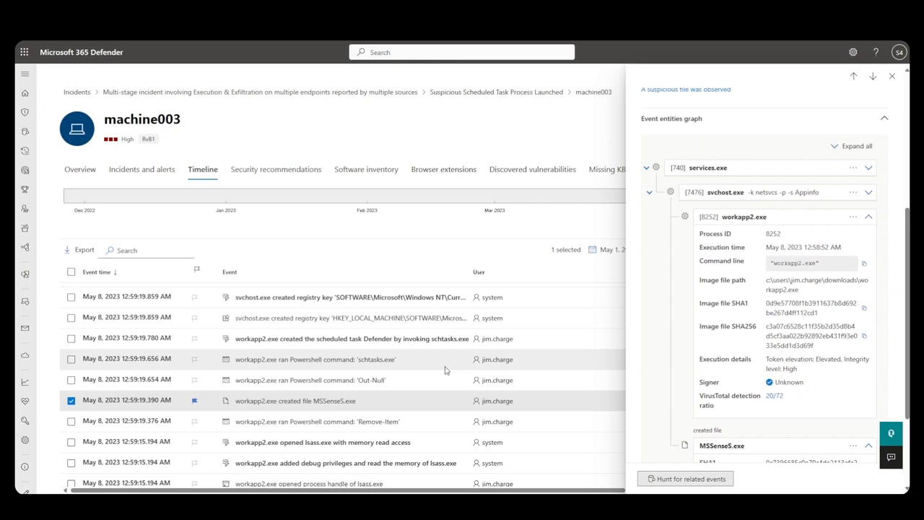
Filter machine003's timeline to 'workapp2' and select the msedge.exe-renamed-workapp2.exe event
text(wor)
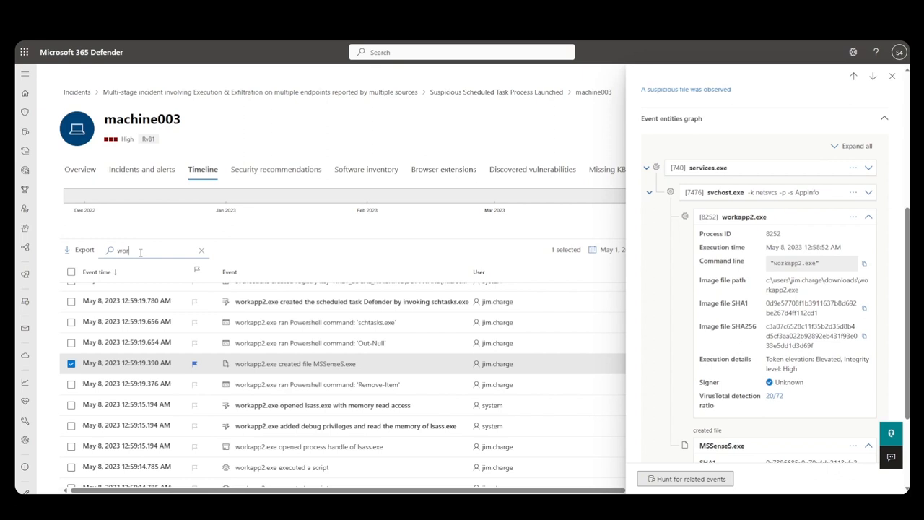
click(891, 76)
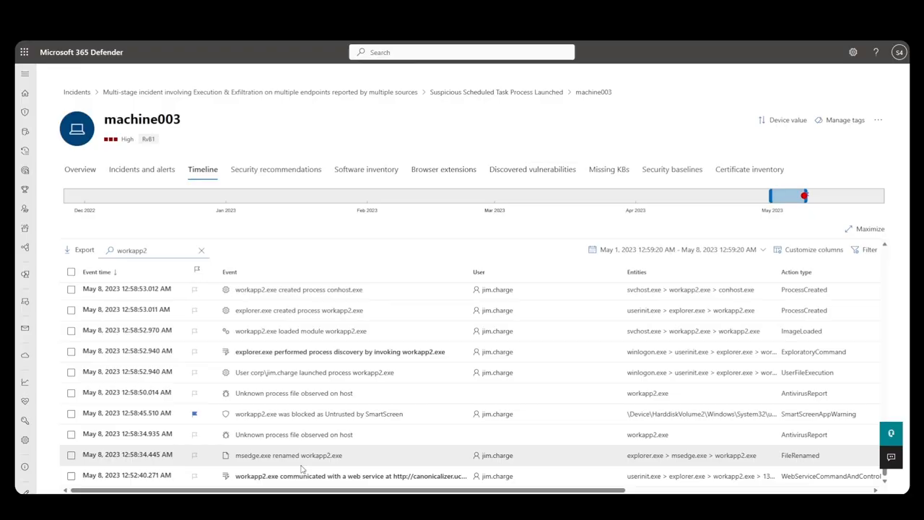
click(71, 454)
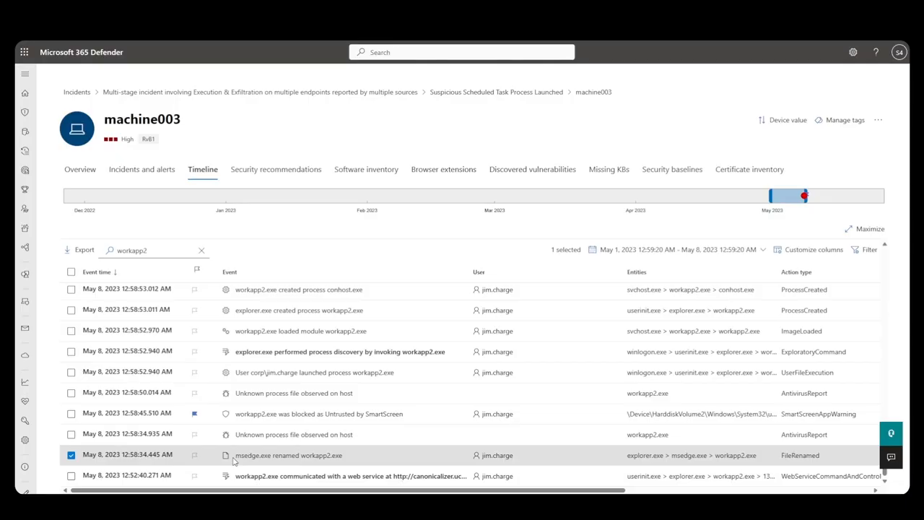
mouse_move(289, 455)
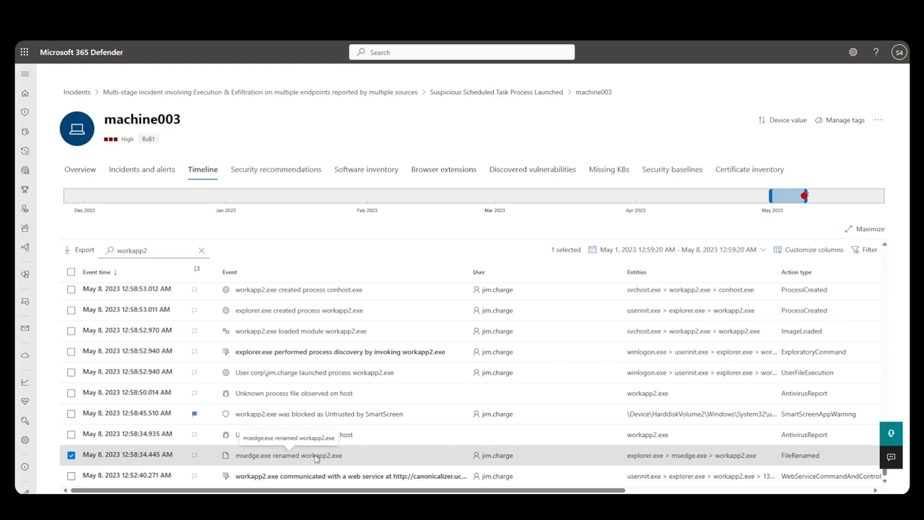
Open the rename event details, then select the workapp2.exe SmartScreen block event
click(288, 455)
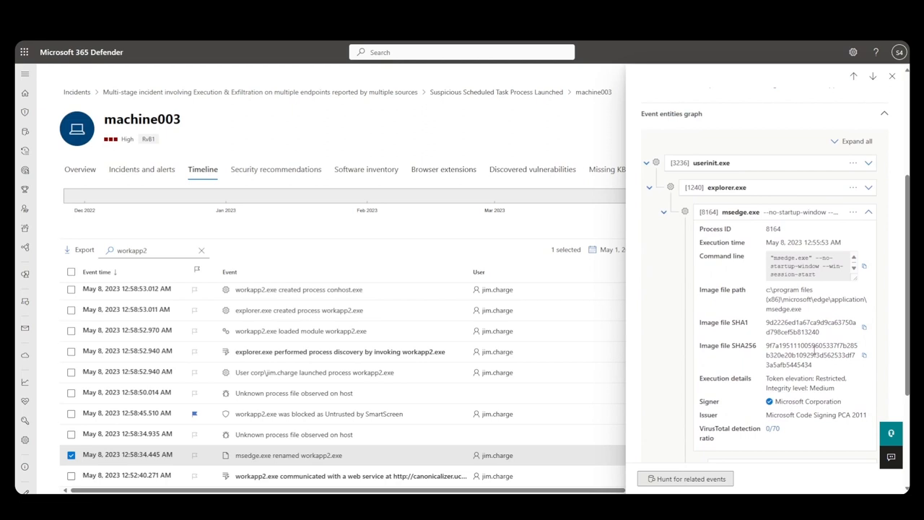
scroll(down, 3)
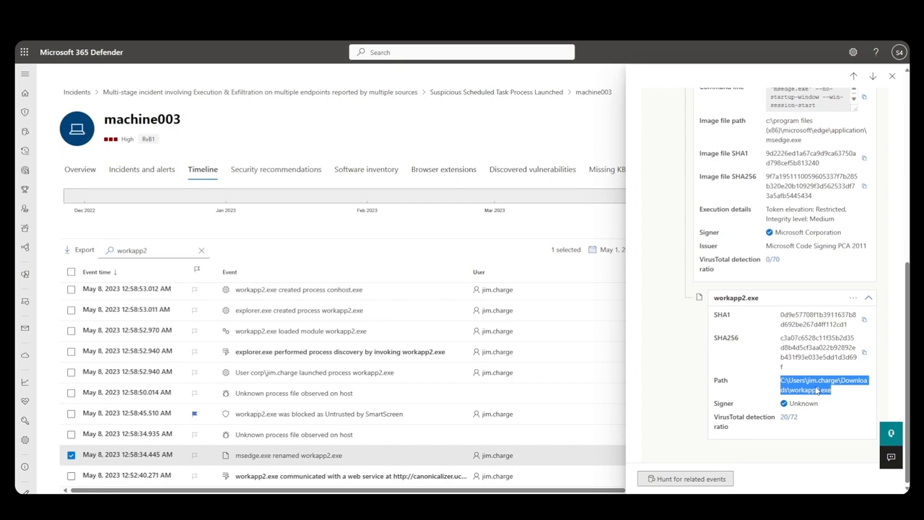
mouse_move(401, 344)
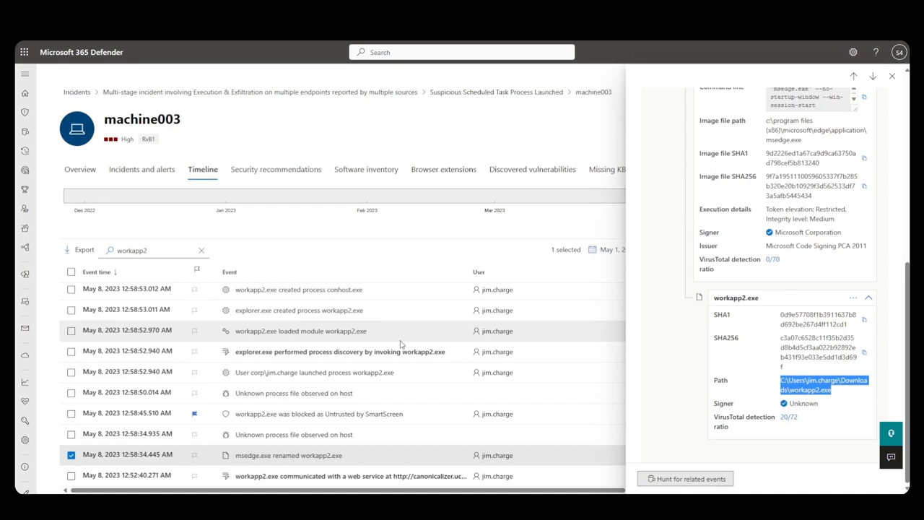
click(318, 414)
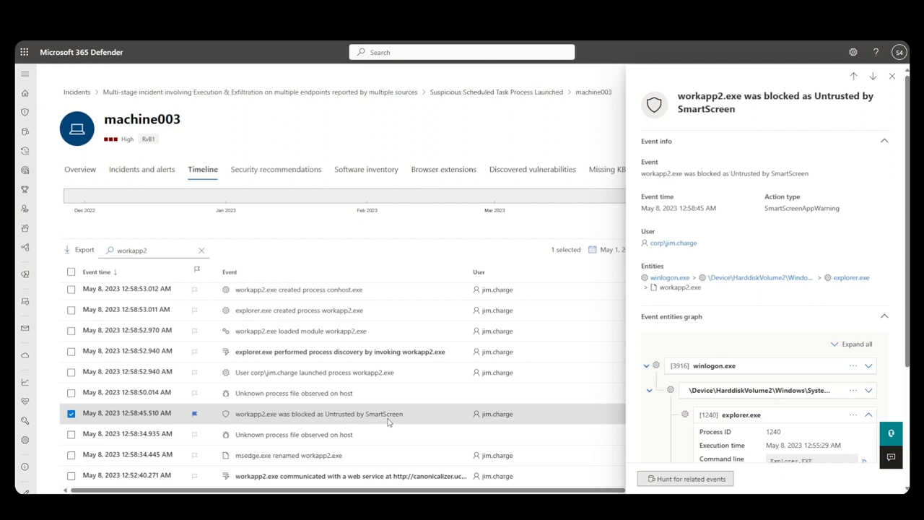
mouse_move(377, 414)
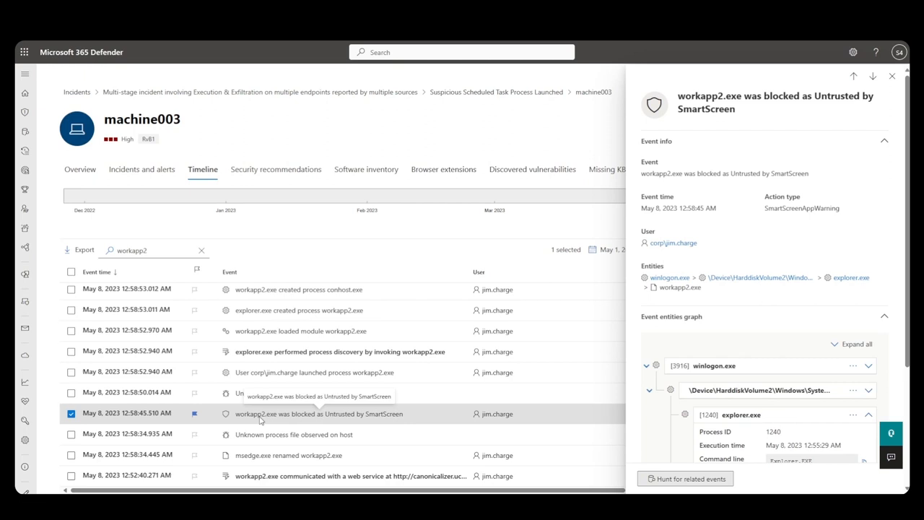
Scroll the SmartScreen event panel to its entity graph showing explorer.exe and blocked workapp2.exe
scroll(up, 3)
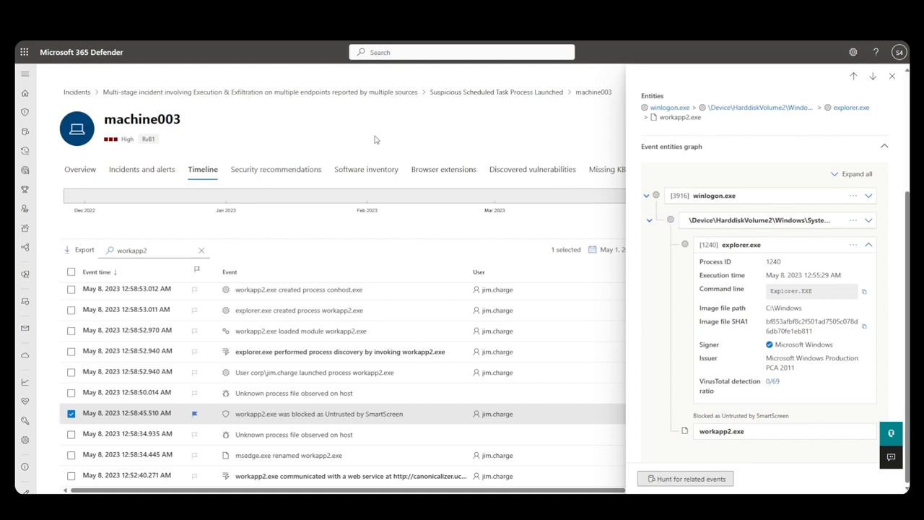
mouse_move(322, 46)
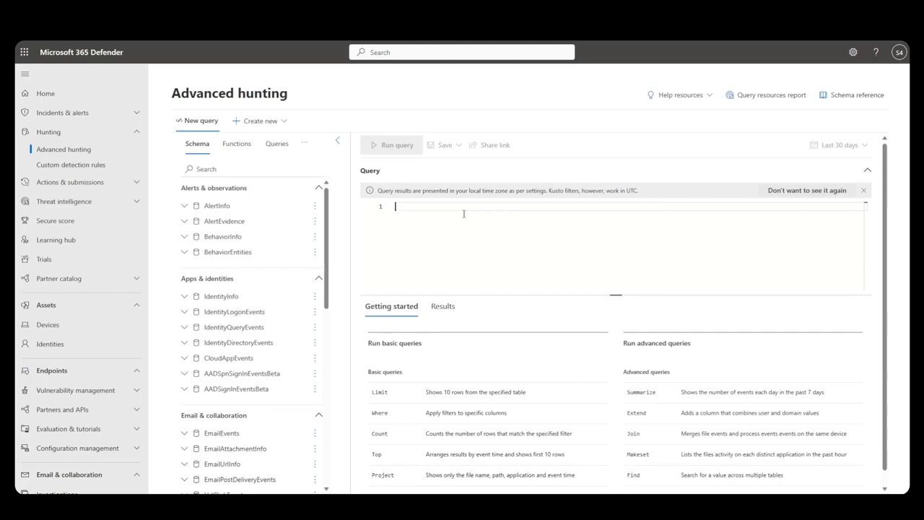
Run the hunting query search "workapp2.exe" | order by Timestamp
text(search)
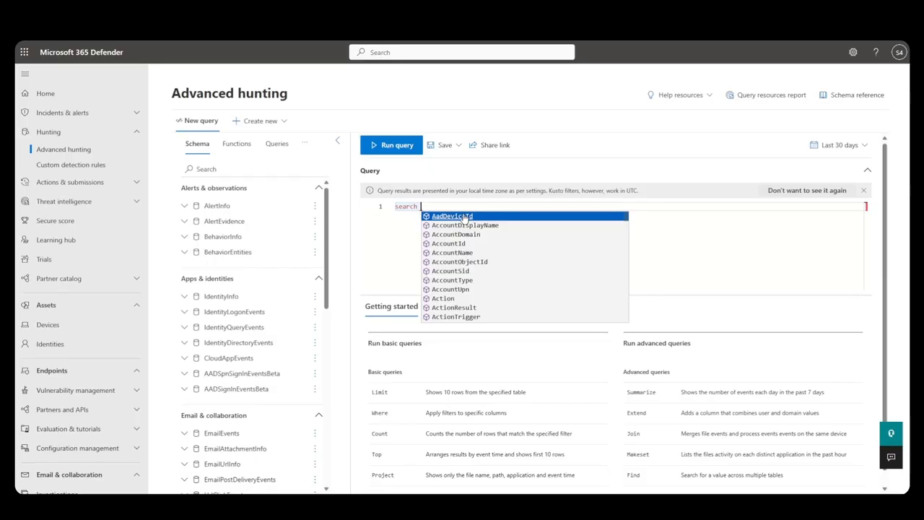
text("workapp2.exe")
text(| ord)
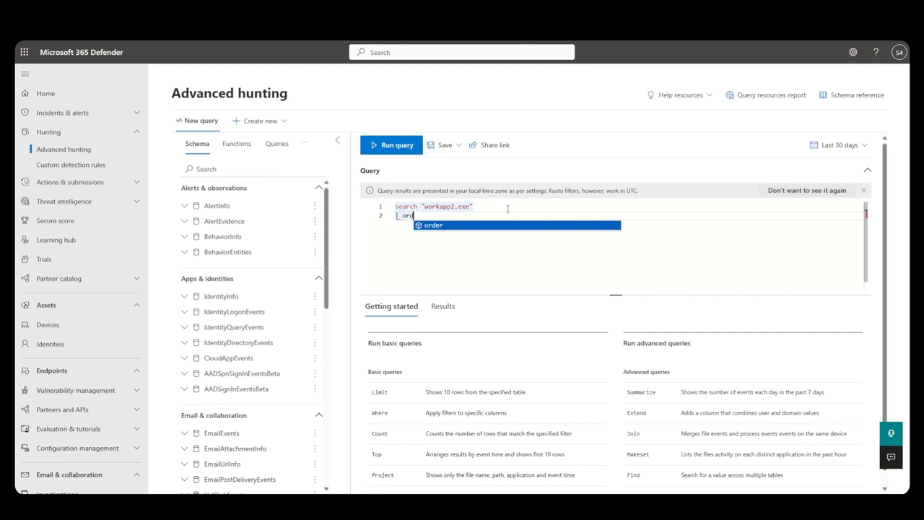
click(391, 144)
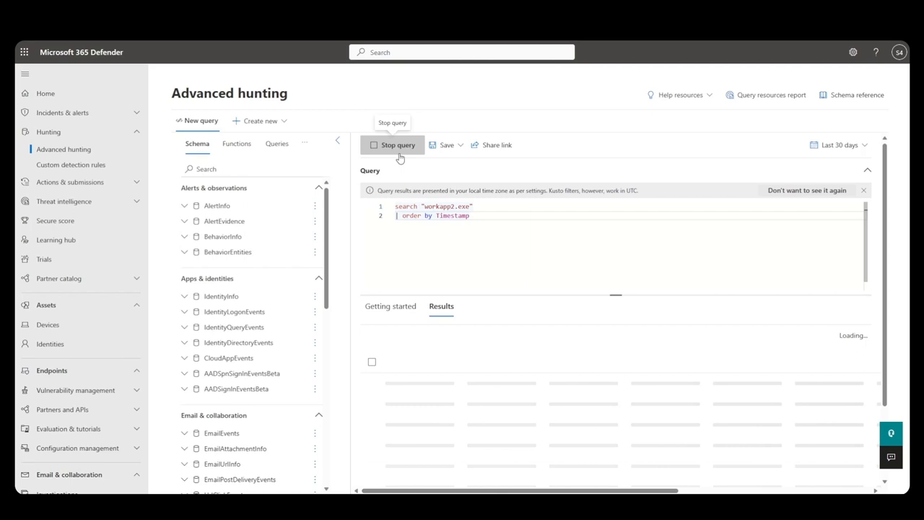
Hide the schema pane and scroll through the 67 workapp2.exe result rows
click(337, 140)
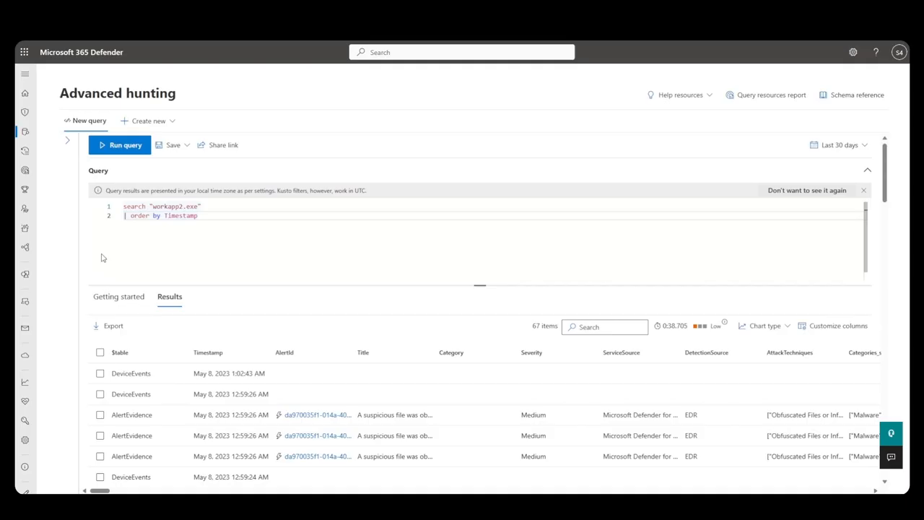
mouse_move(431, 415)
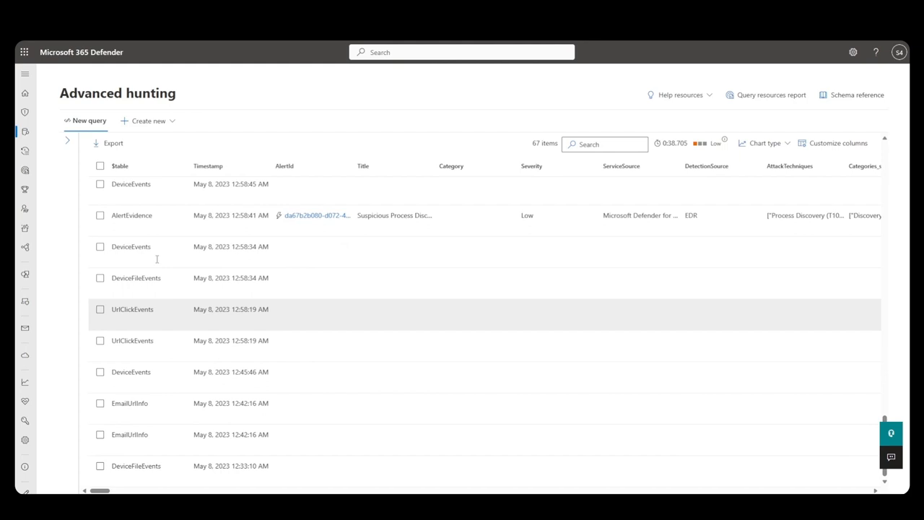
scroll(up, 3)
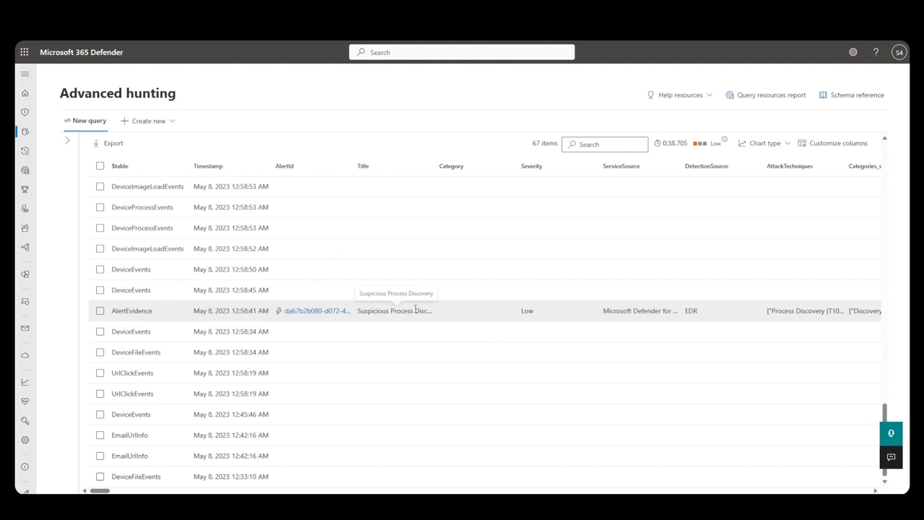
mouse_move(132, 372)
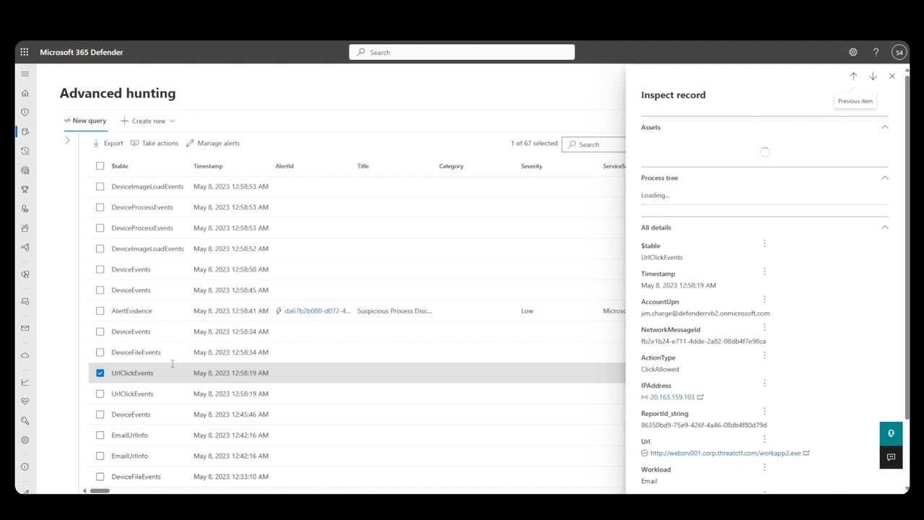
Inspect the UrlClickEvents record and select the websrv001 workapp2.exe download URL
scroll(down, 3)
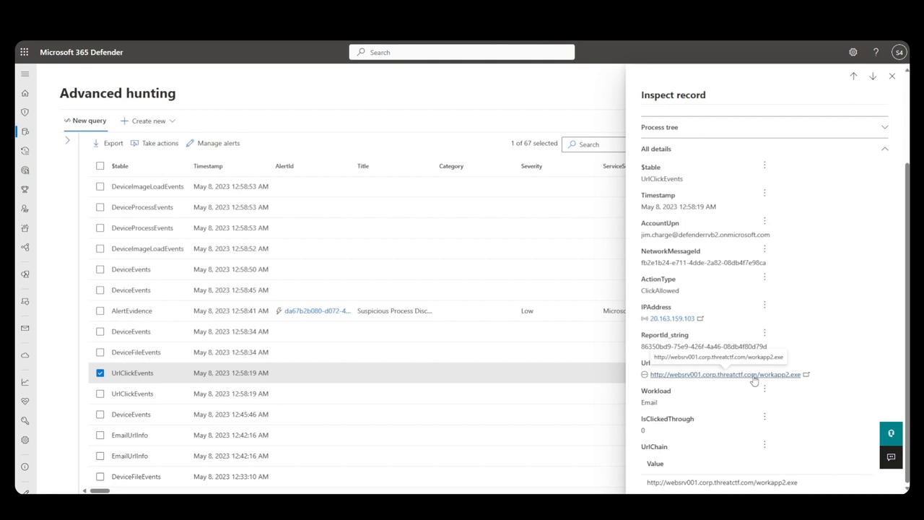
mouse_move(722, 379)
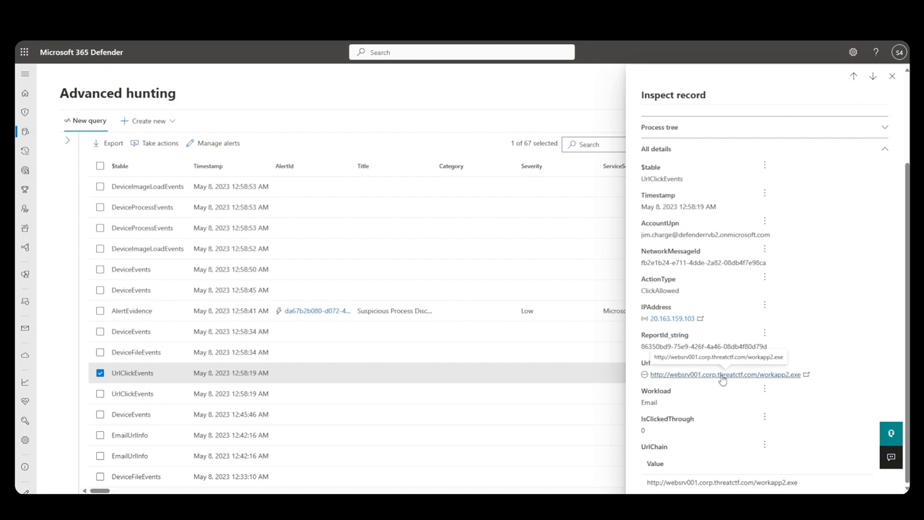
double_click(672, 234)
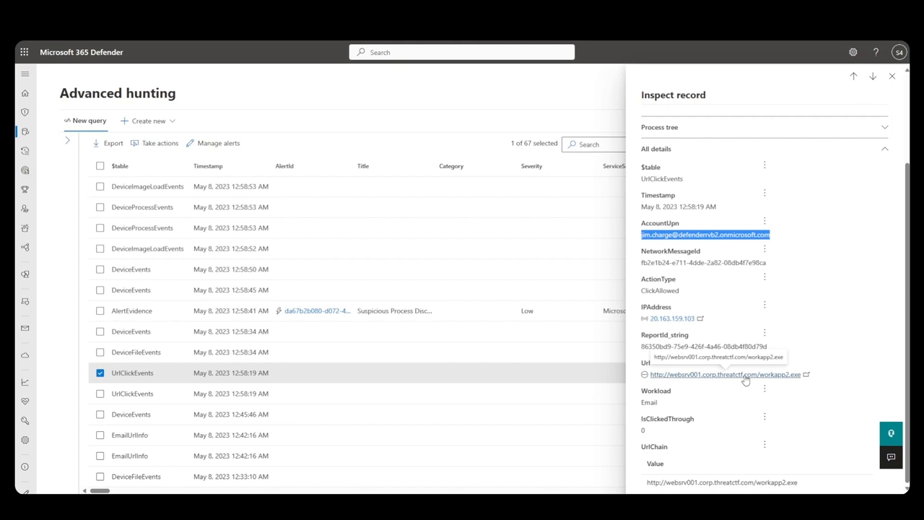
mouse_move(724, 328)
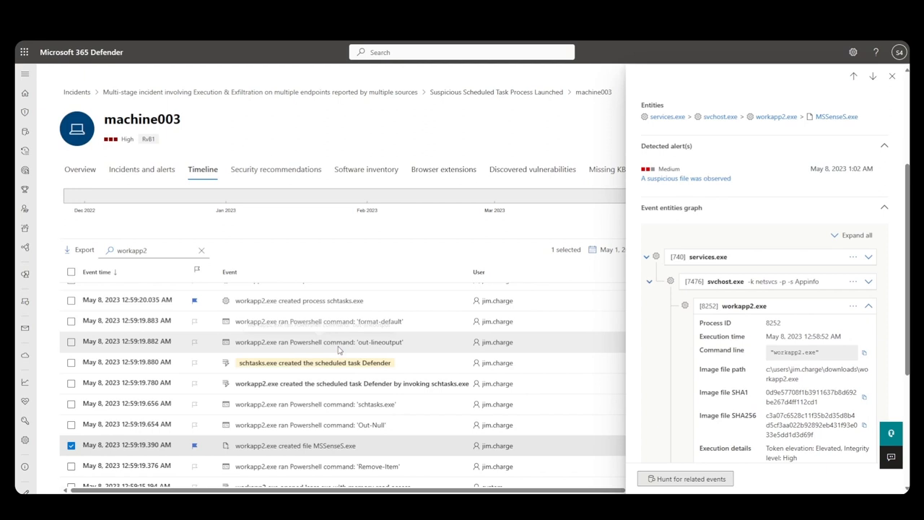
mouse_move(339, 349)
text(mssenses)
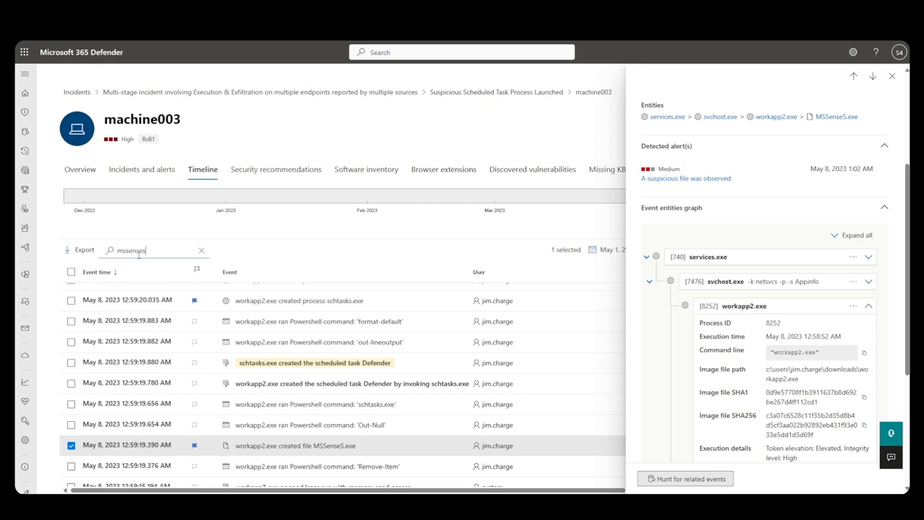
Filter the timeline for MSSenseS, inspect svchost.exe creating MSSenseS.exe, then return to the incident
click(892, 76)
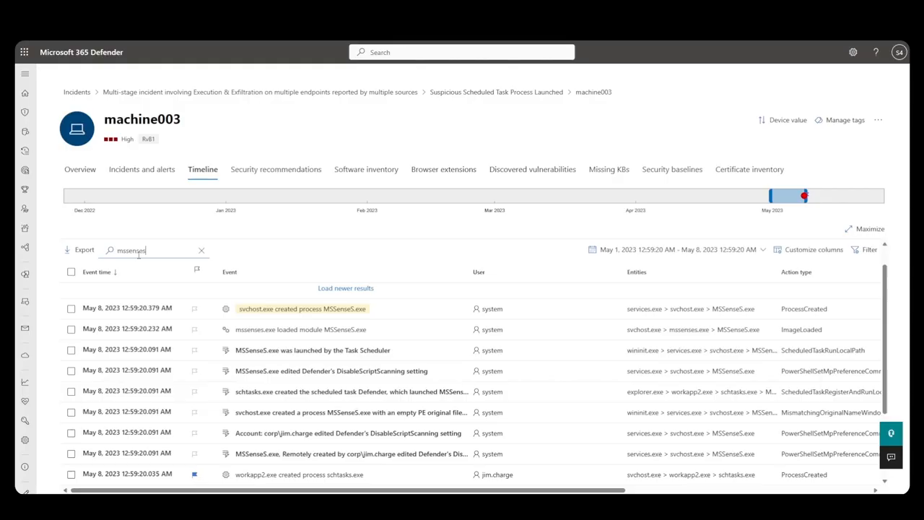
mouse_move(159, 397)
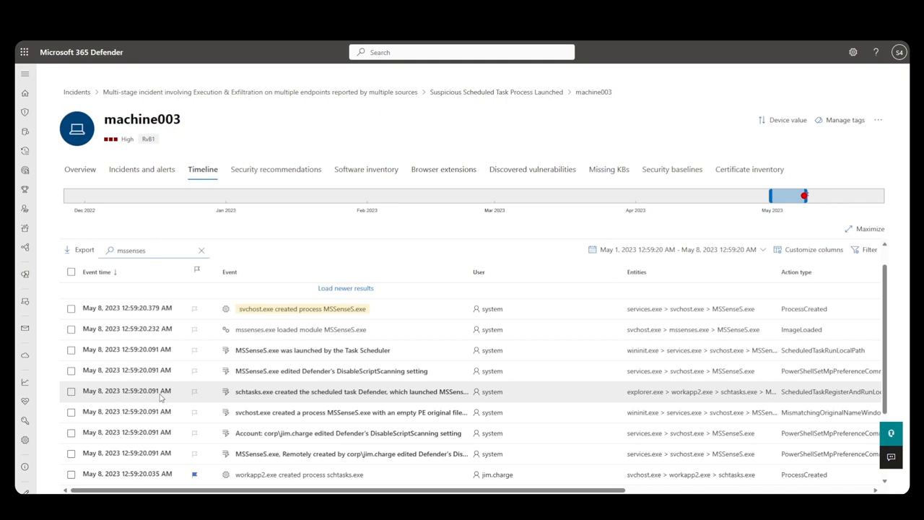
click(301, 309)
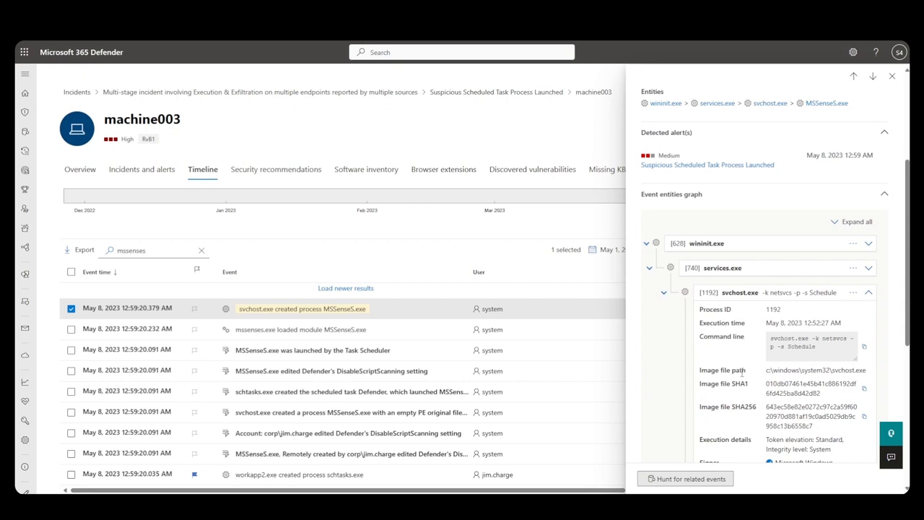
scroll(down, 3)
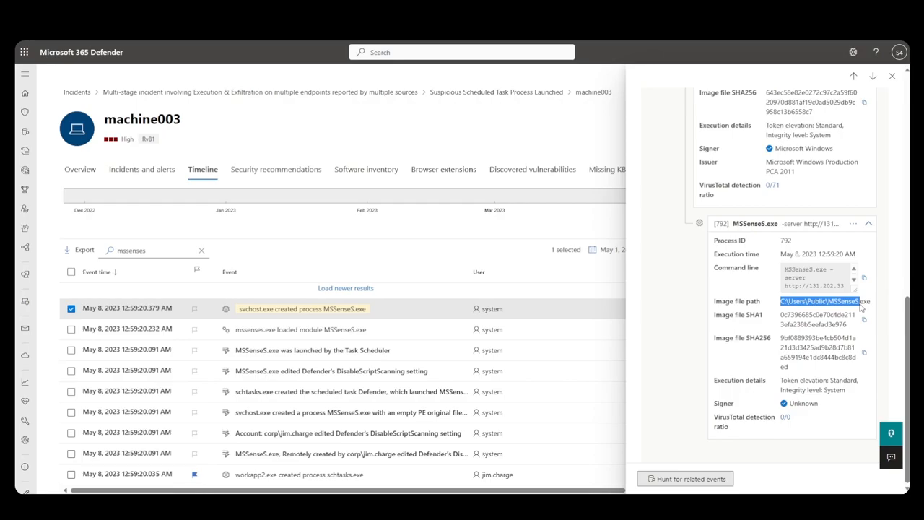
mouse_move(298, 104)
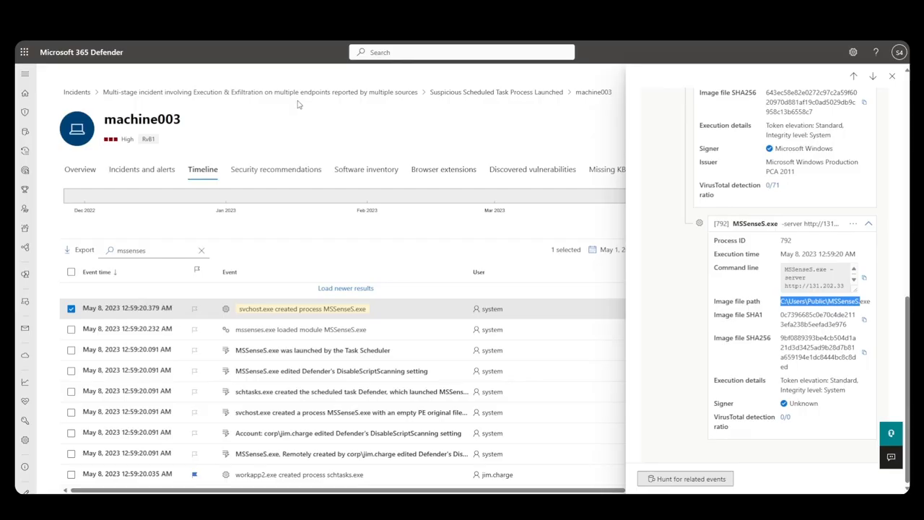
click(260, 91)
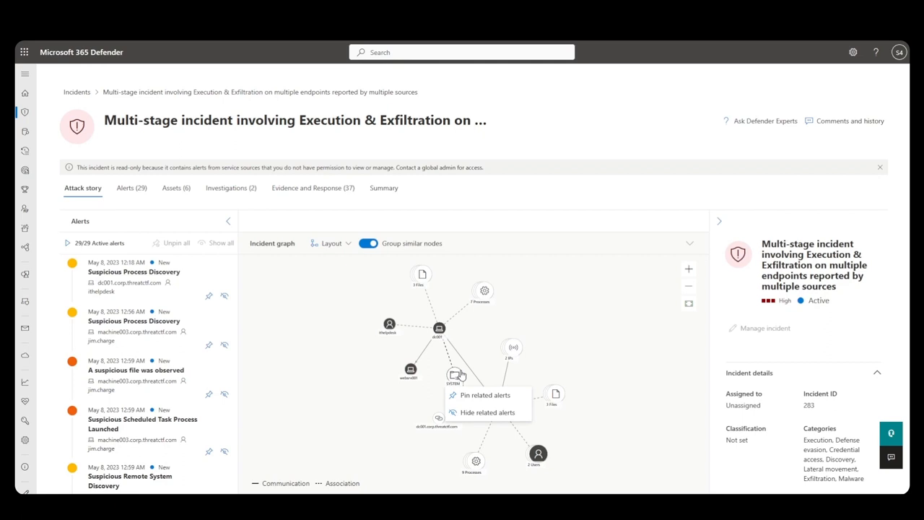
Turn off Group similar nodes to show dc001, machine003 and MSSenseS.exe individually
click(368, 244)
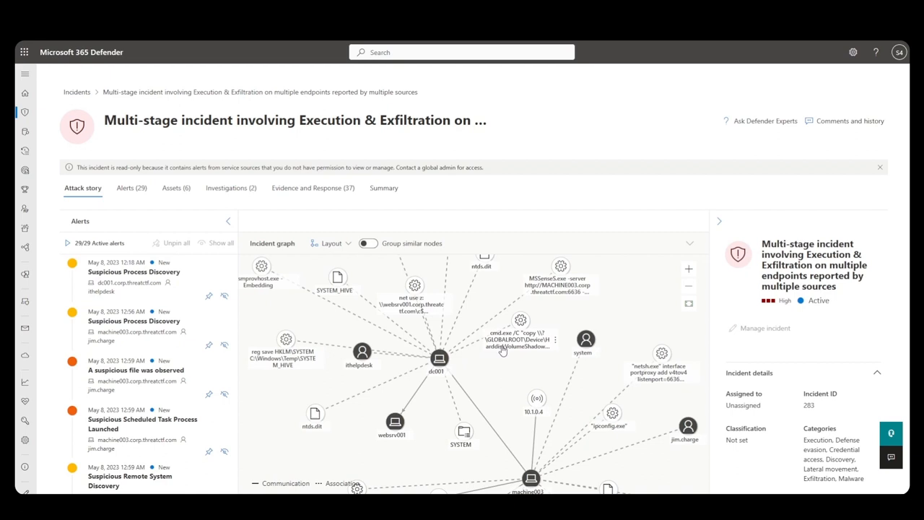
mouse_move(528, 334)
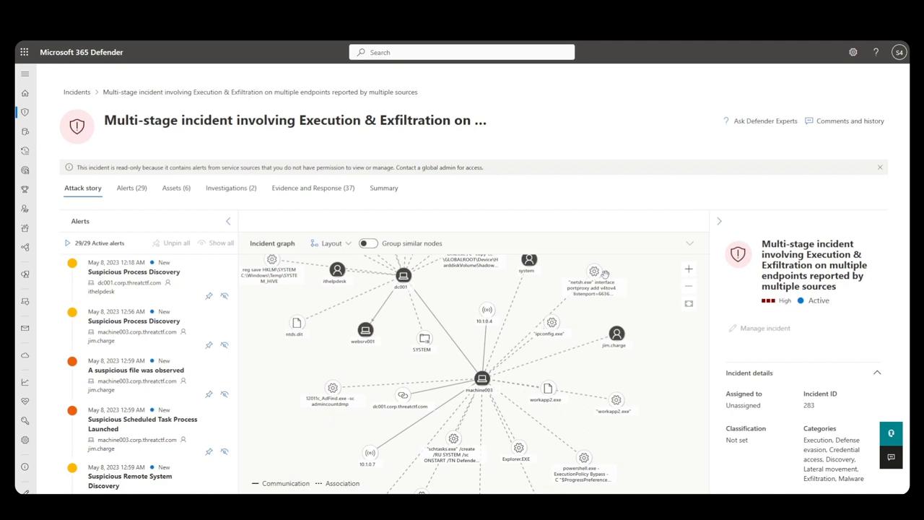
mouse_move(501, 397)
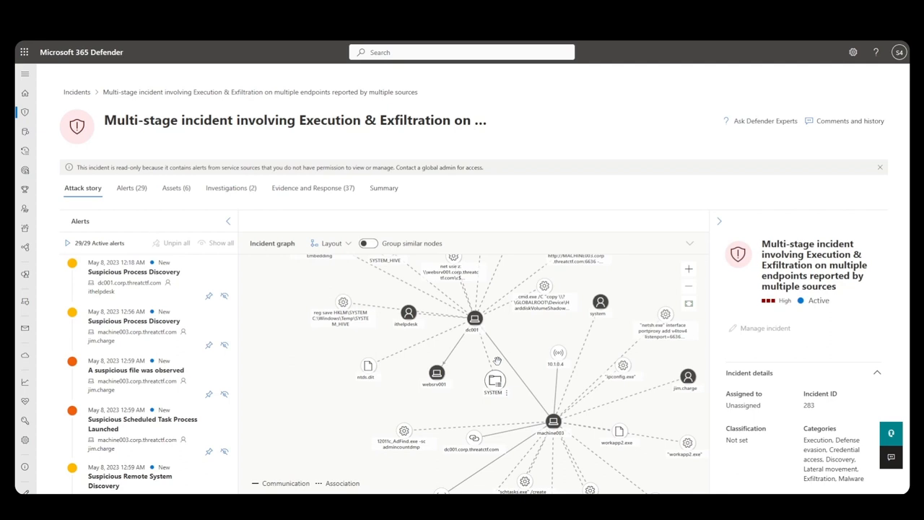
mouse_move(500, 336)
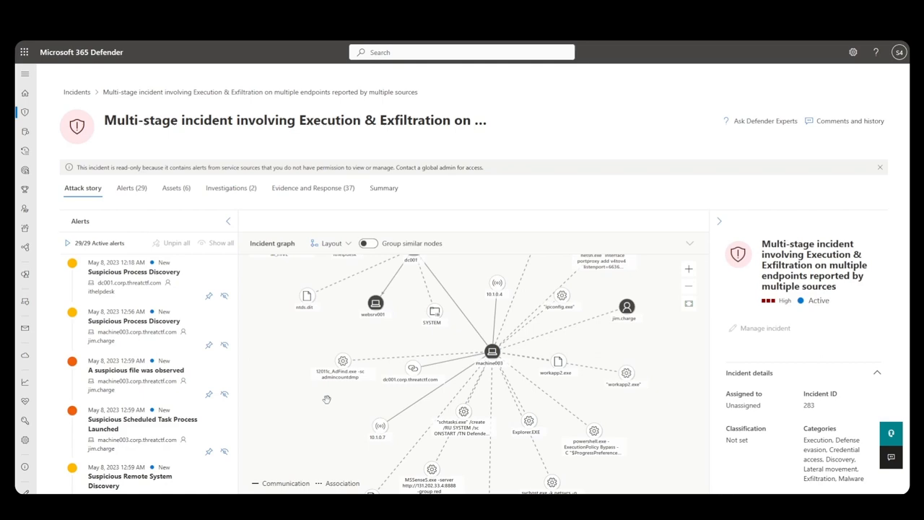
Scroll the alerts list and select 'Possible data exfiltration over SMB' to see its timeline
scroll(down, 3)
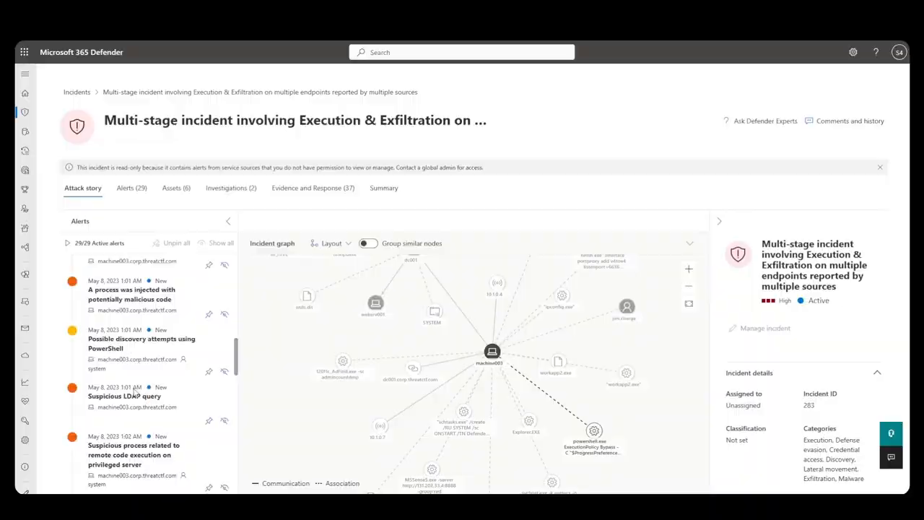
scroll(down, 3)
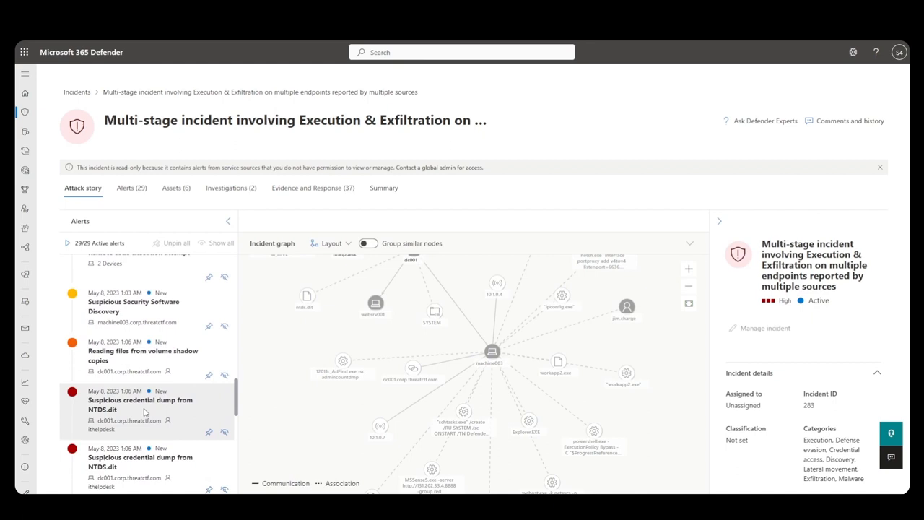
scroll(down, 3)
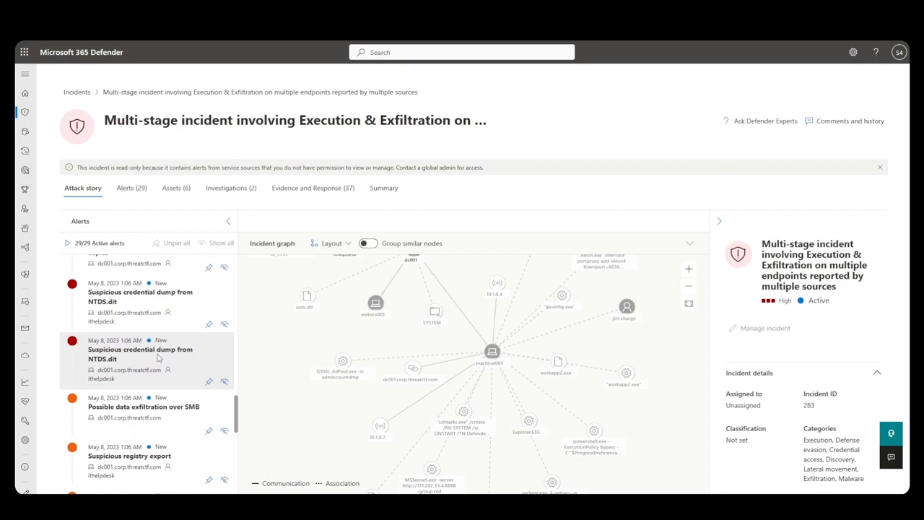
click(143, 406)
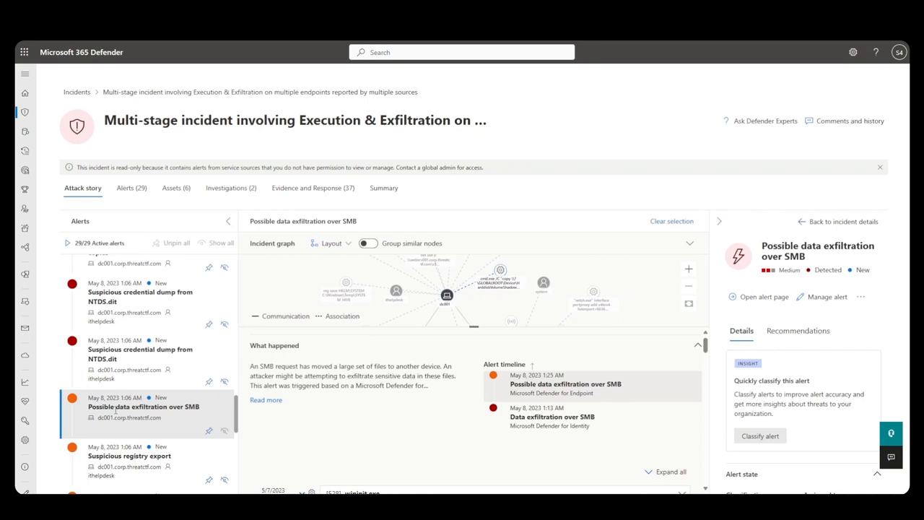
Open the SMB exfiltration alert page and view cmd.exe (3368) details copying NTDS.dit
click(763, 297)
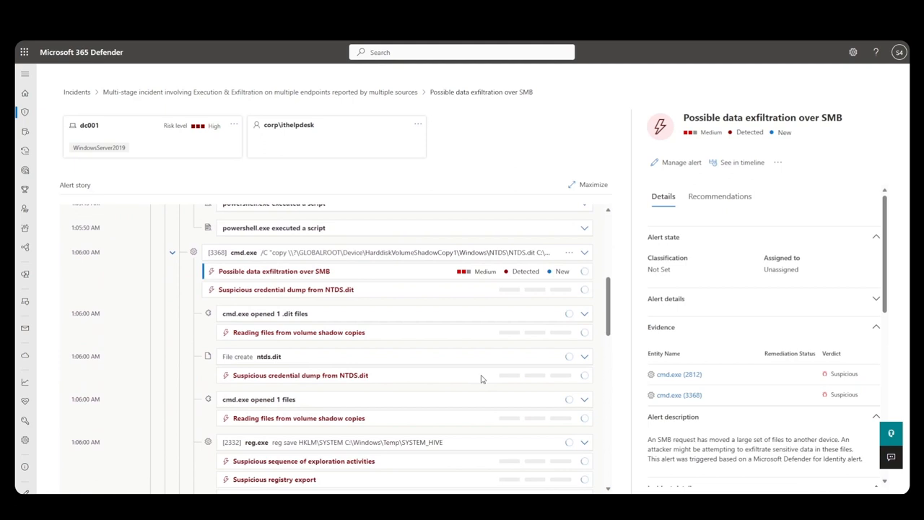
click(584, 252)
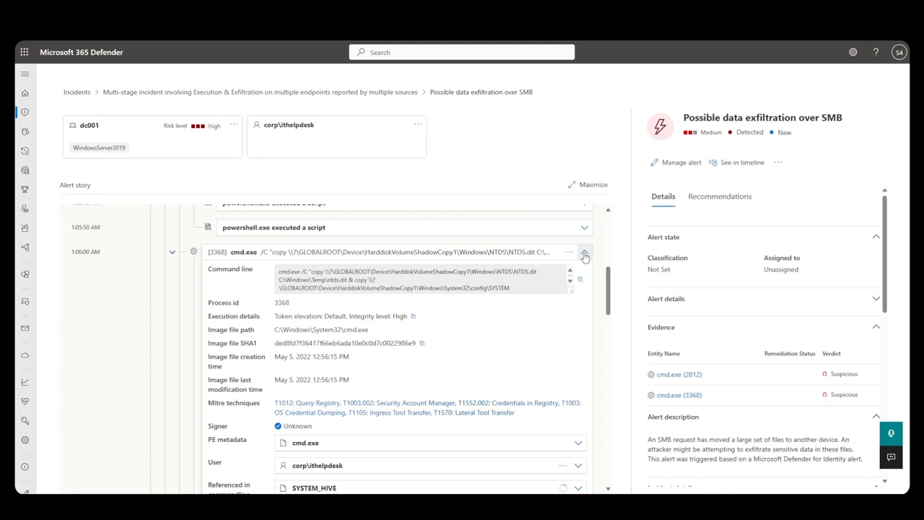
click(678, 394)
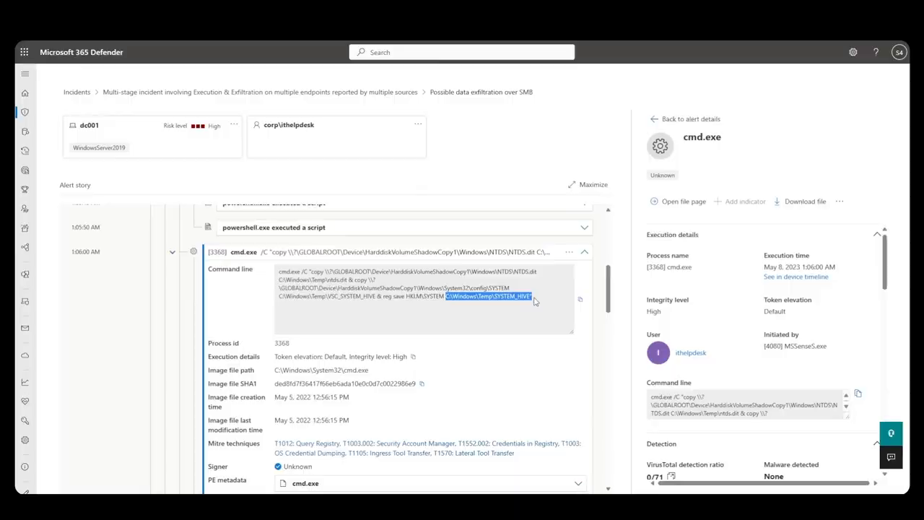
click(260, 92)
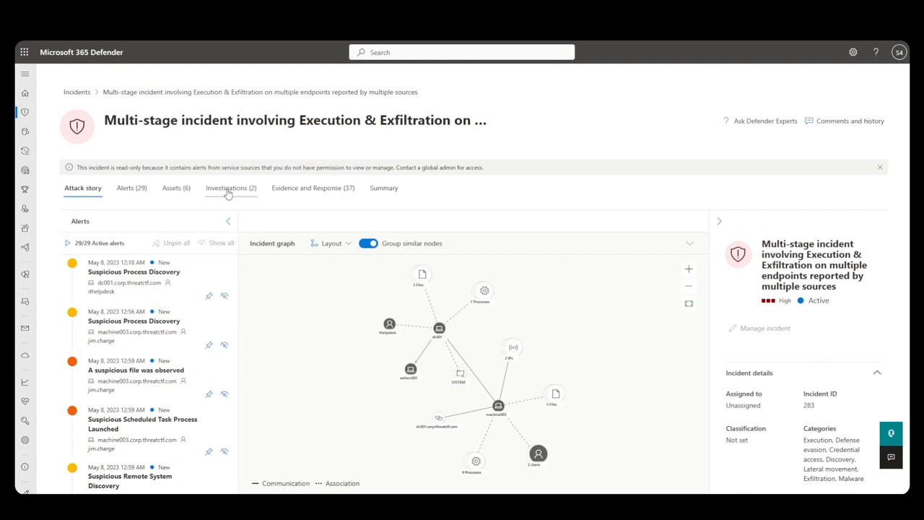
click(312, 187)
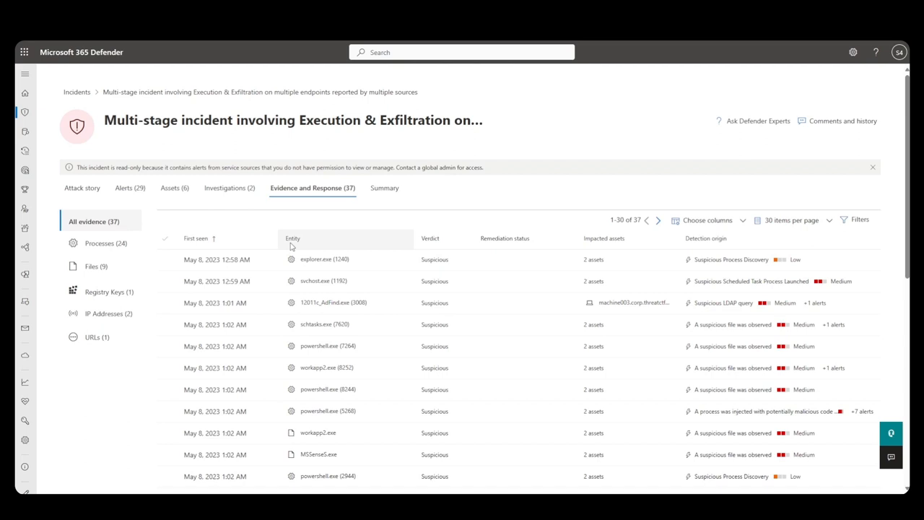
mouse_move(310, 260)
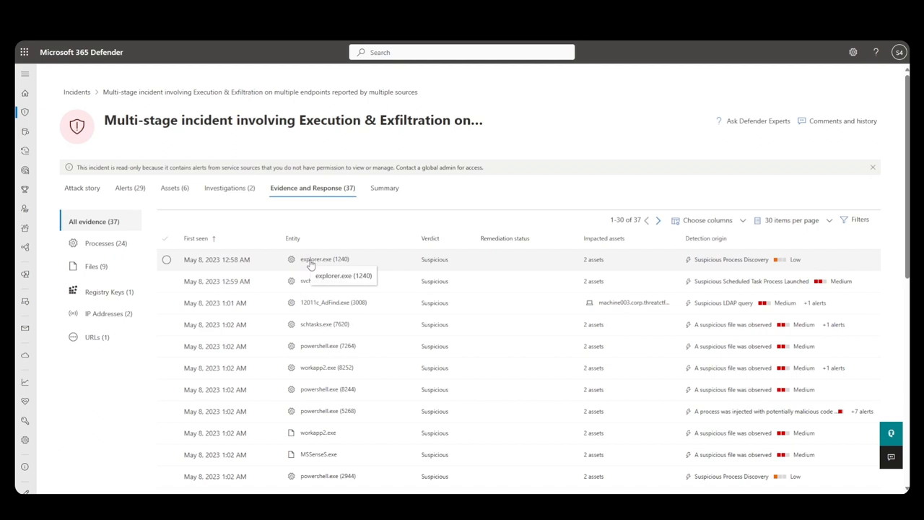
click(83, 187)
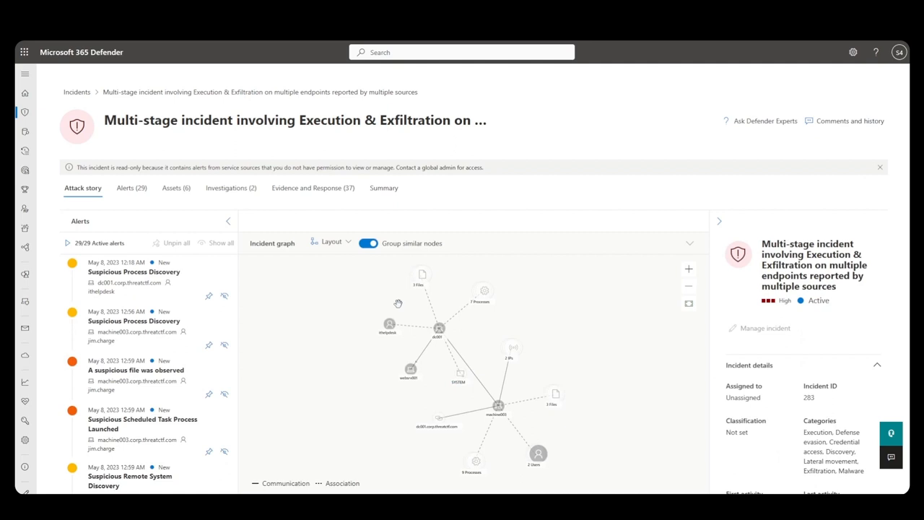